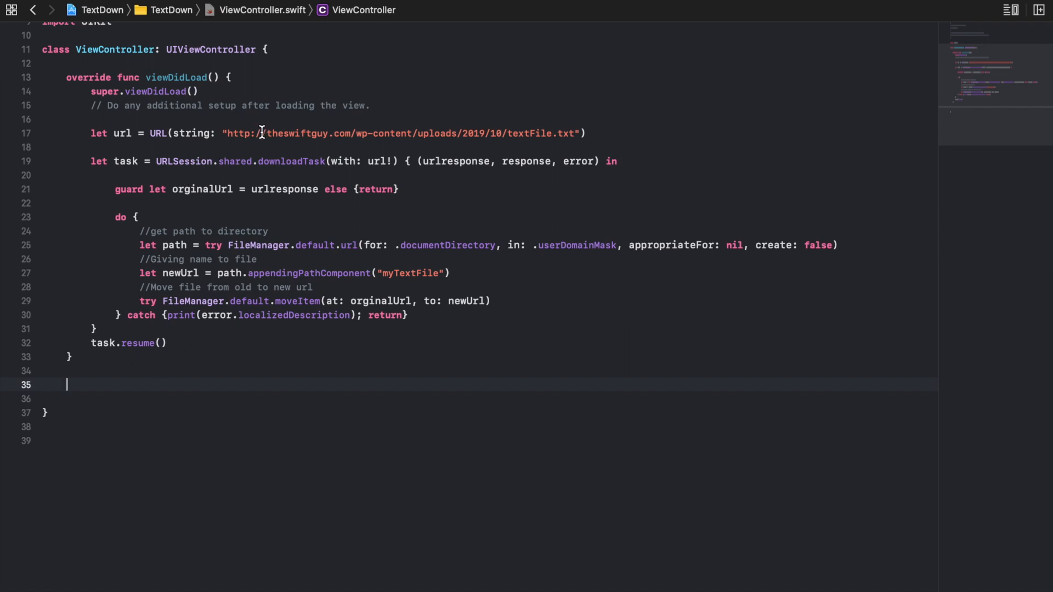
# Add a //READING AND WRITING comment on the blank line below viewDidLoad
pyautogui.click(260, 132)
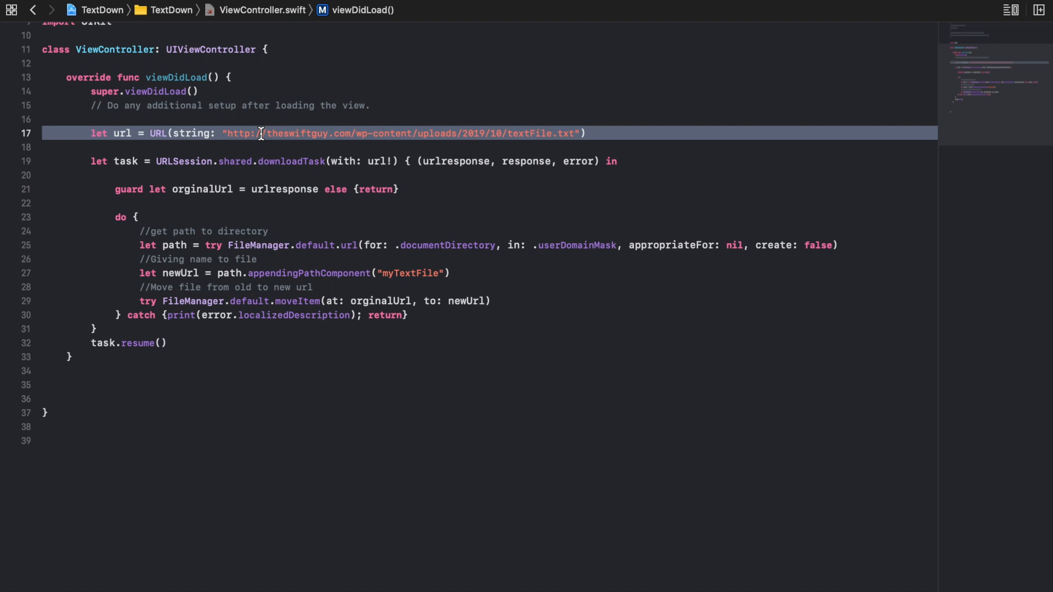
pyautogui.click(111, 384)
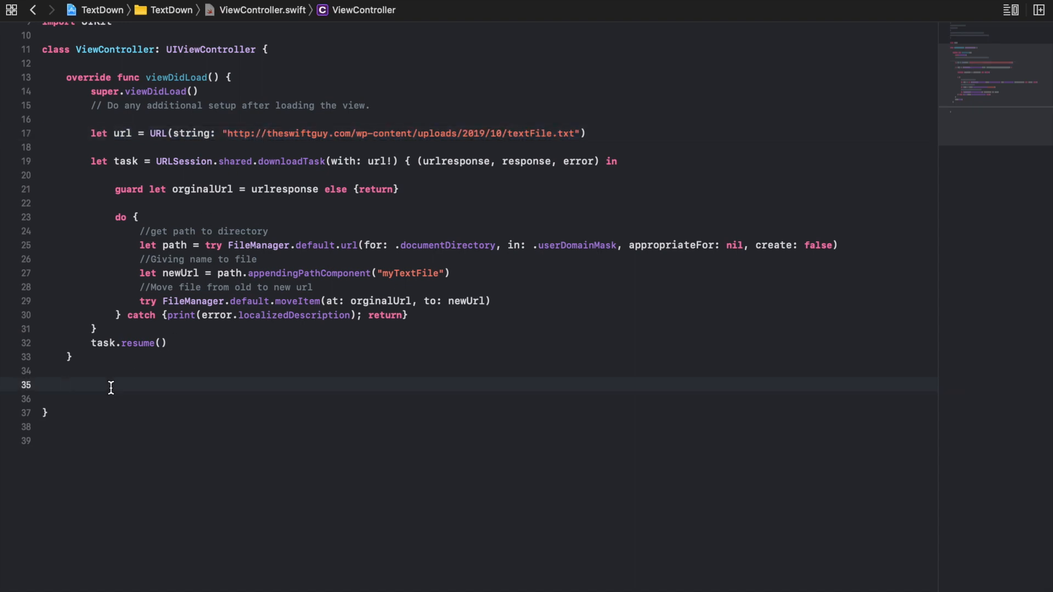
pyautogui.click(66, 384)
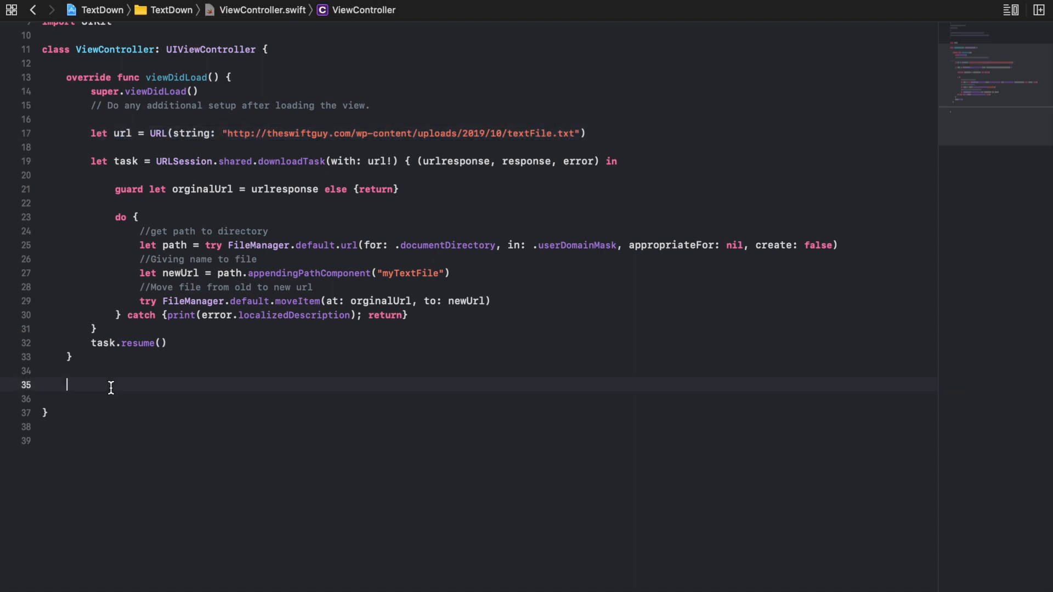
pyautogui.moveTo(232, 273)
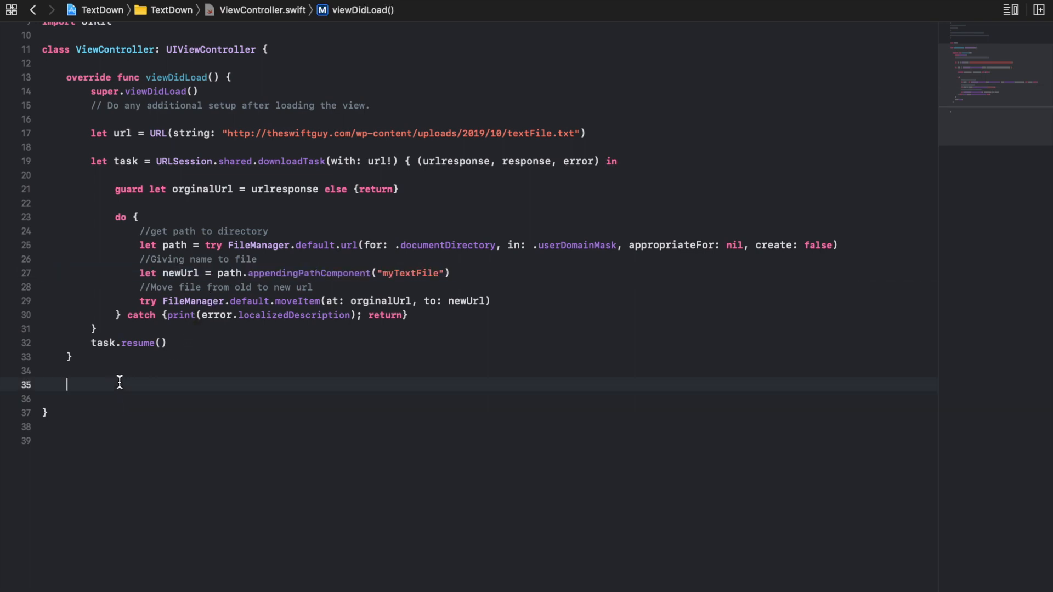
pyautogui.click(119, 384)
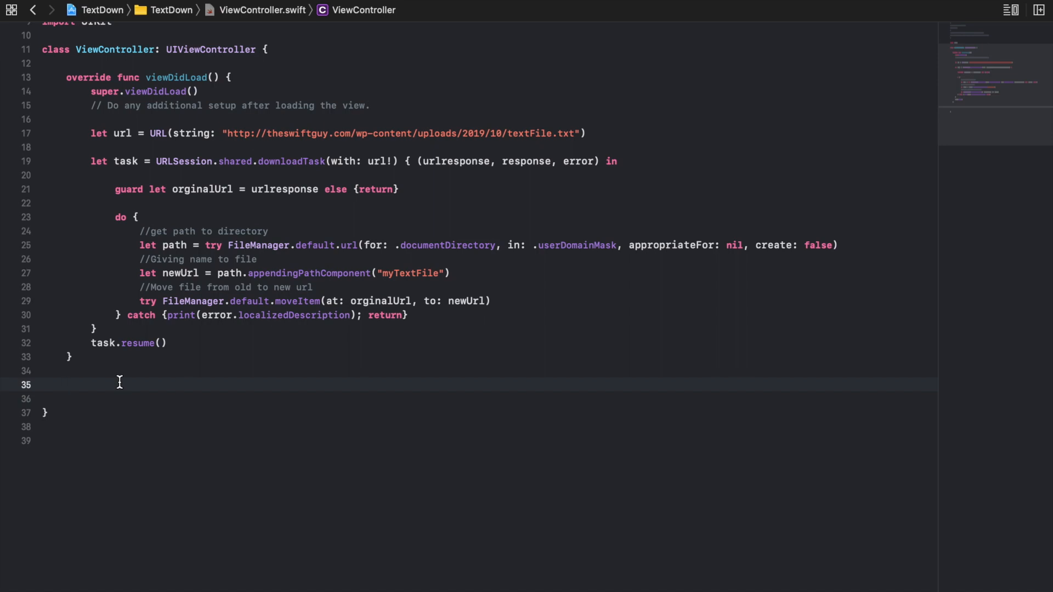
pyautogui.click(66, 384)
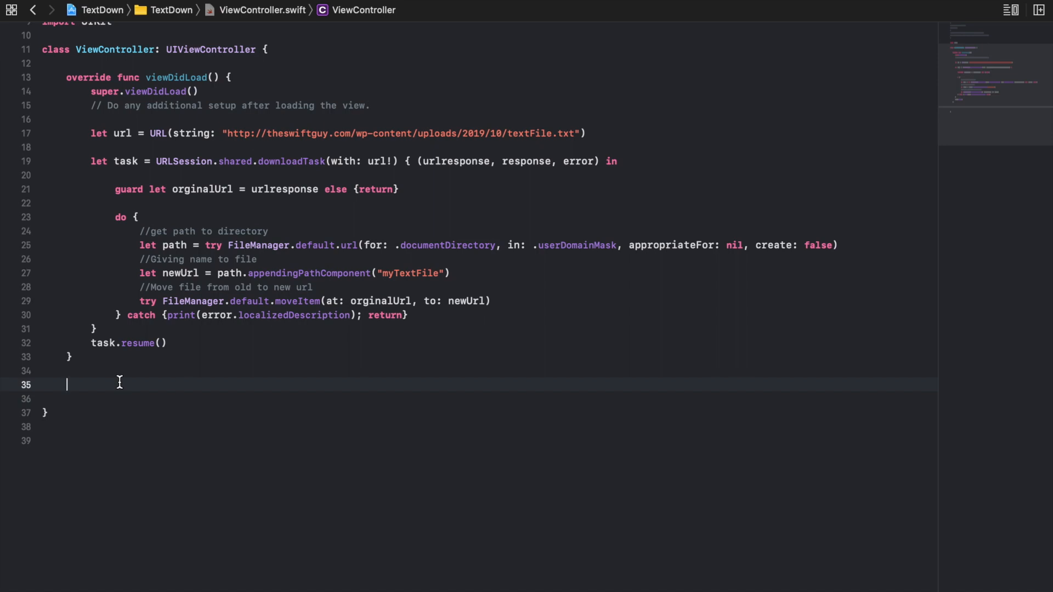
pyautogui.write('//')
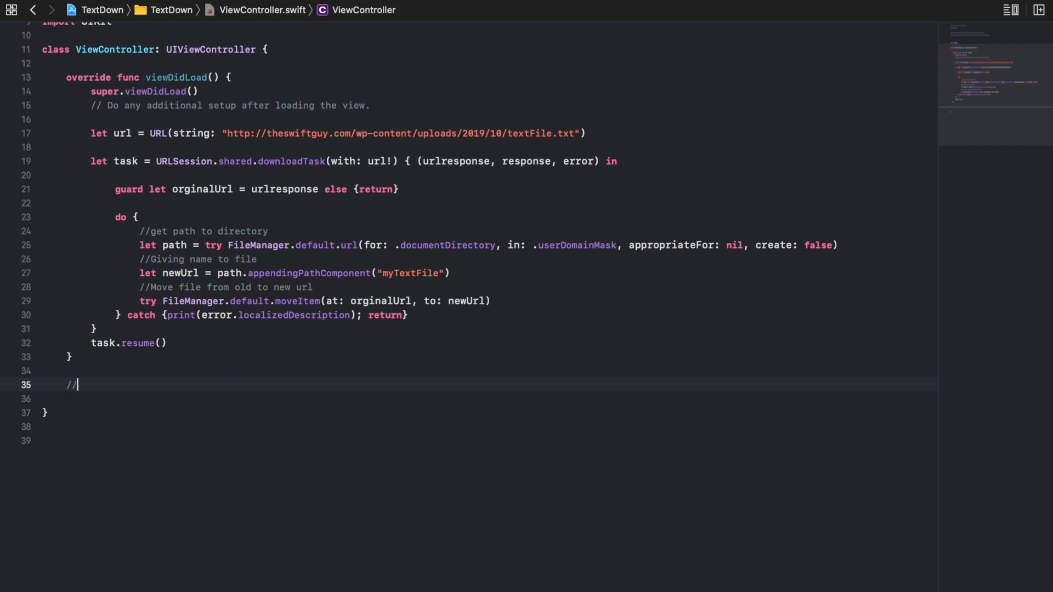
pyautogui.write('READING AND WRI')
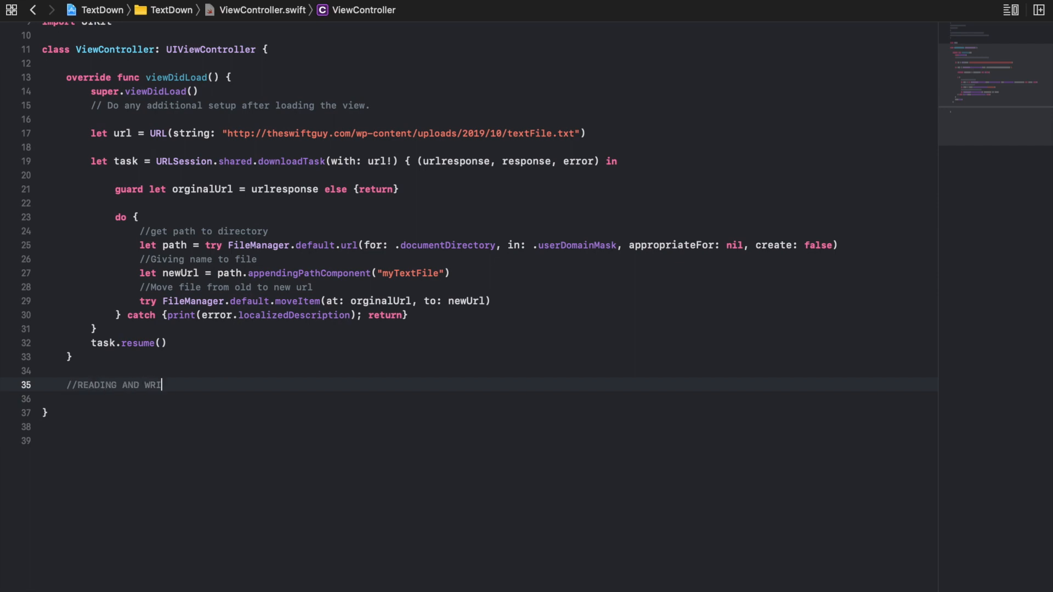
pyautogui.write('TING')
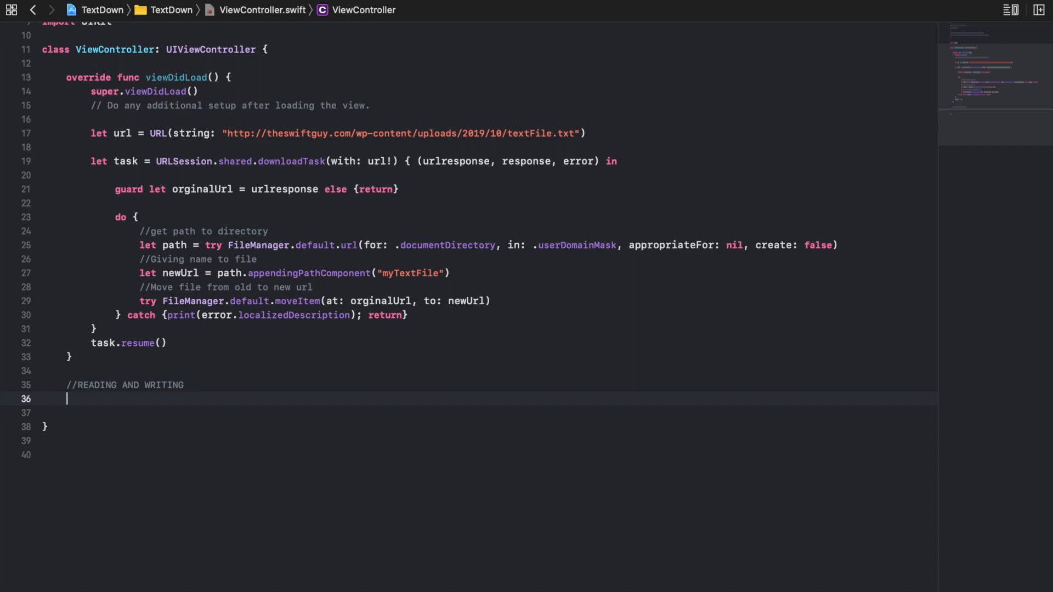
# Declare path = FileManager.default.urls(for: .documentDirectory, in: .userDomainMask).first
pyautogui.write('let')
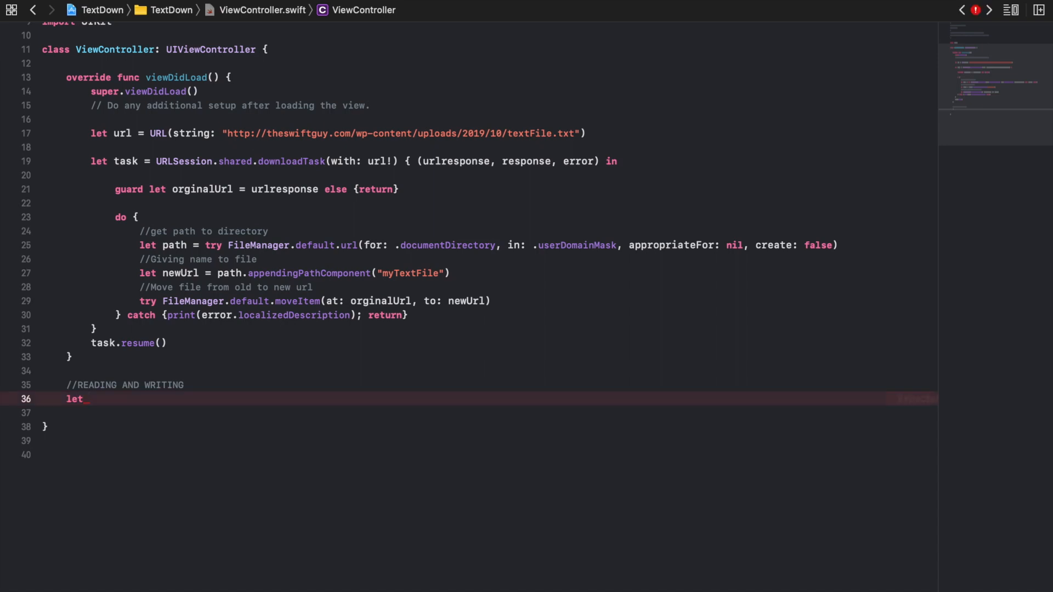
pyautogui.write('path')
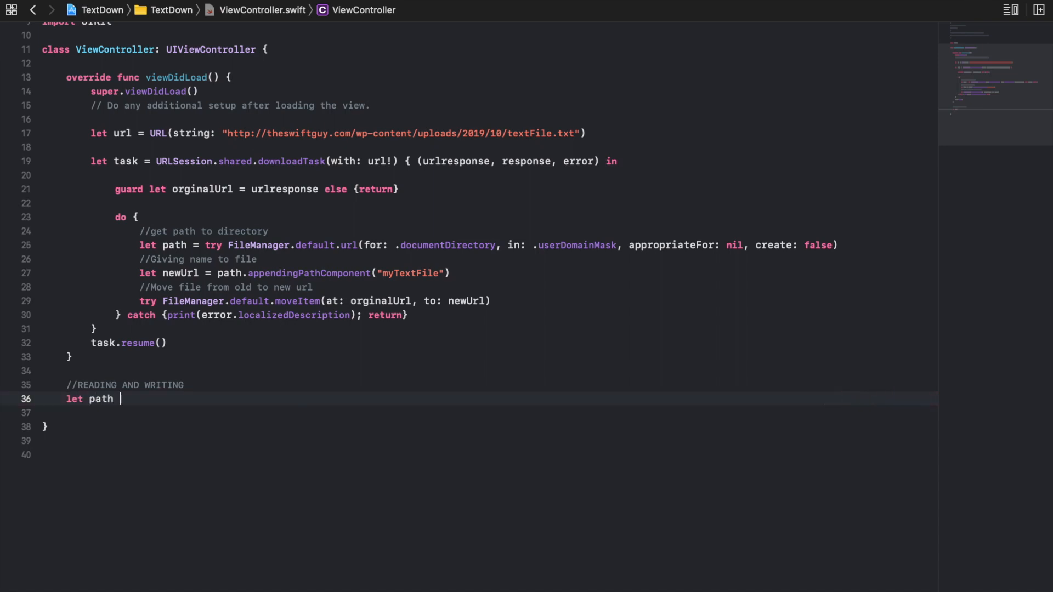
pyautogui.write('= FileManager.')
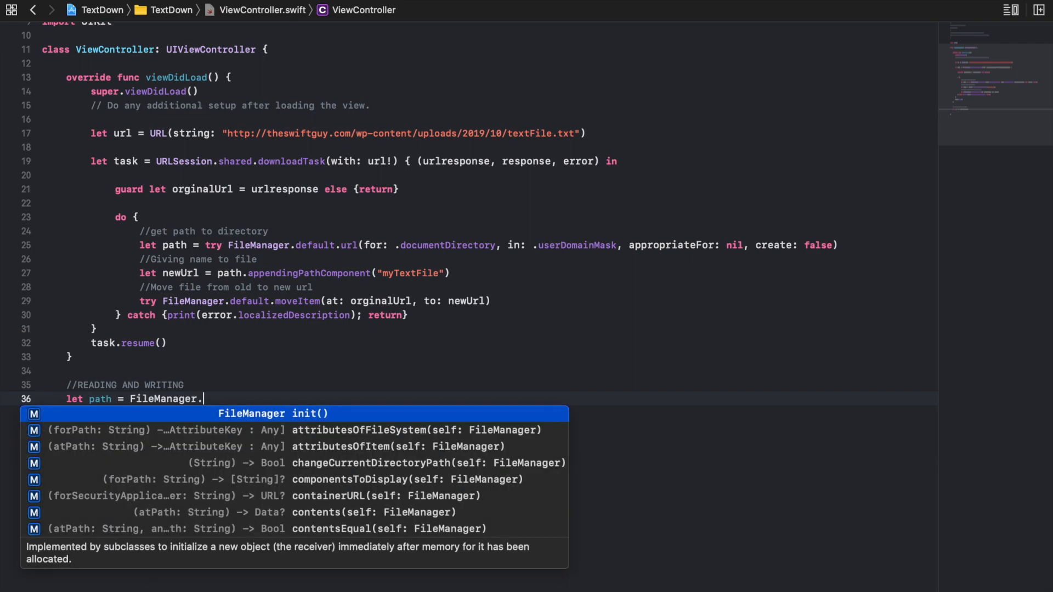
pyautogui.write('default.urls(for: FileManager.SearchPathDirectory, in: FileManager.SearchPathDomainMask')
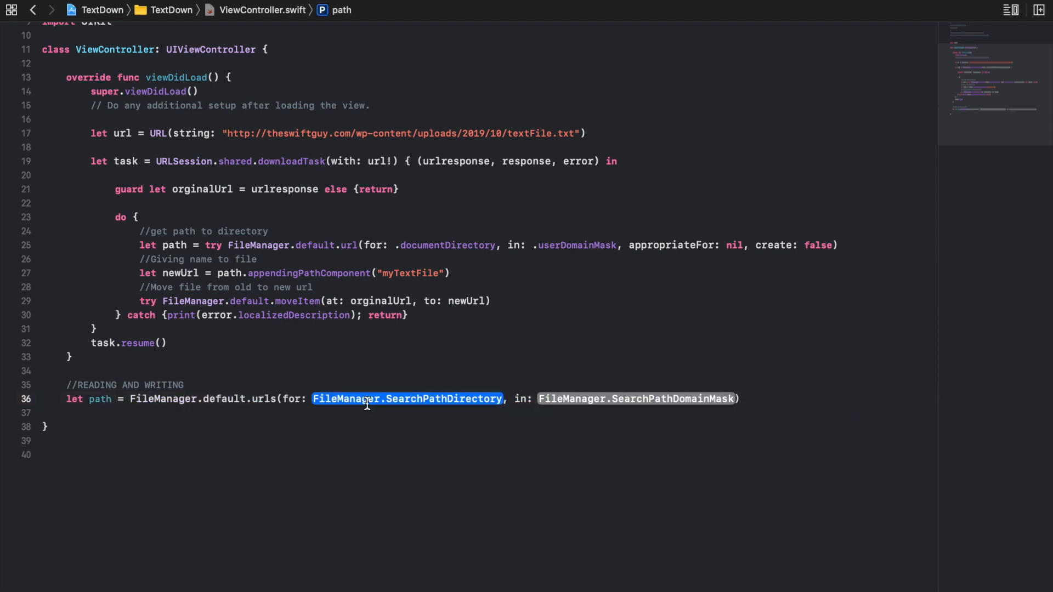
pyautogui.write('.docum')
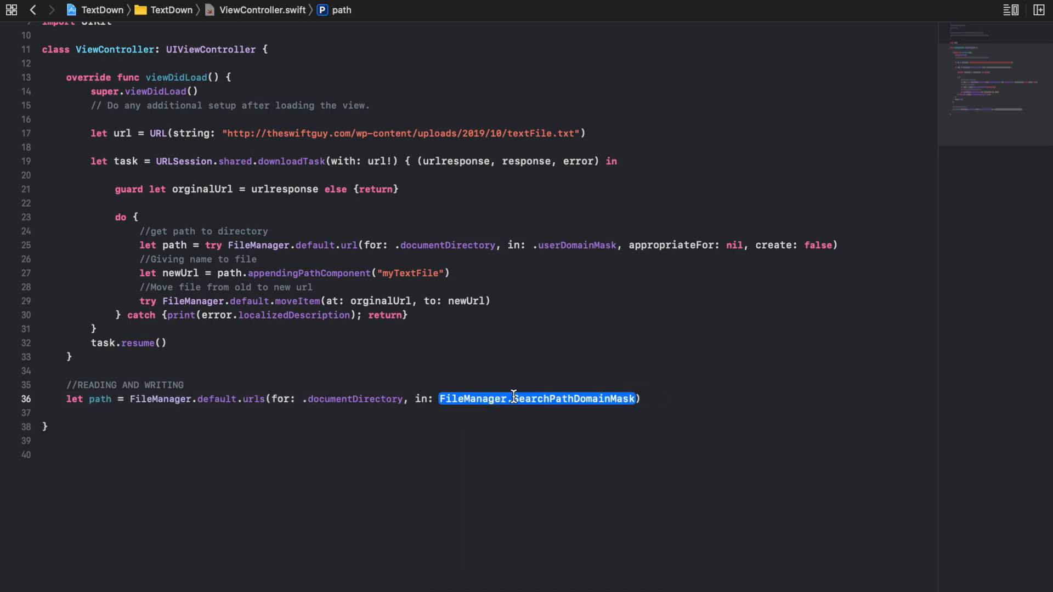
pyautogui.write('.us')
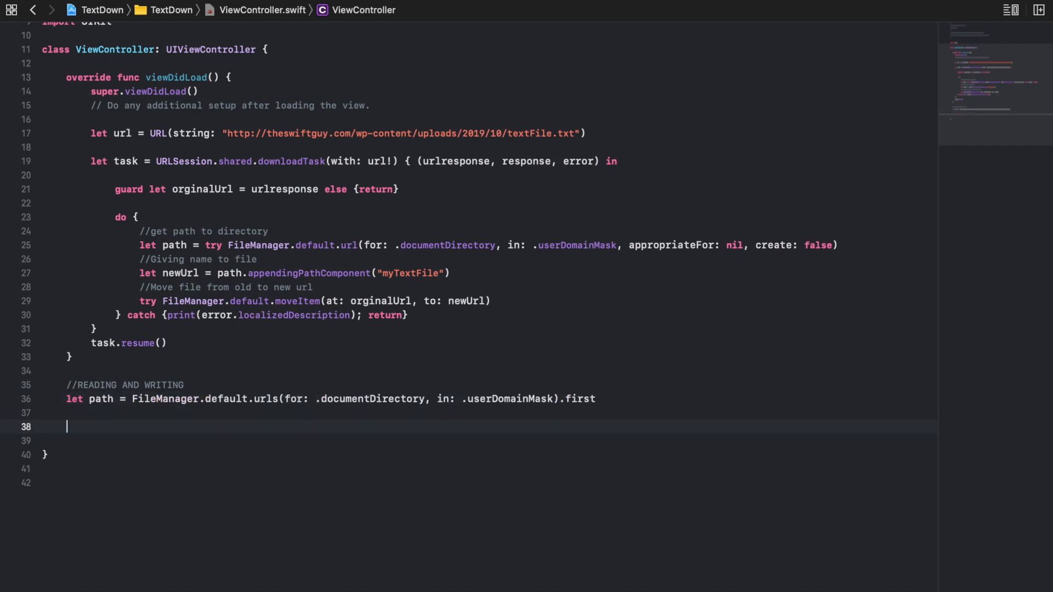
# Inside a new do block, set fileUrls = try FileManager.default.contentsOfDirectory(at: path!)
pyautogui.write('do {')
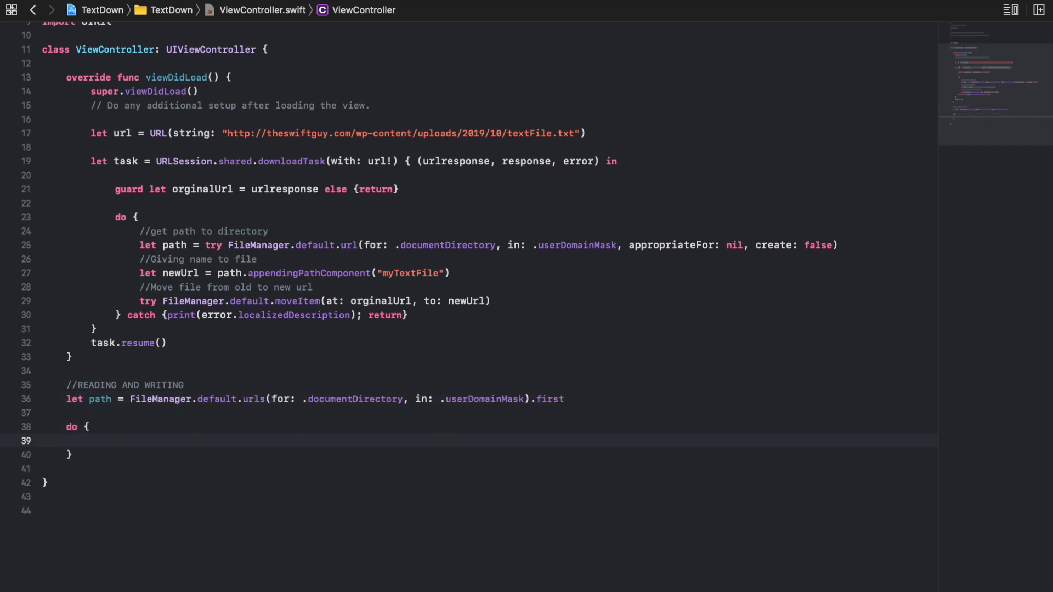
pyautogui.click(90, 441)
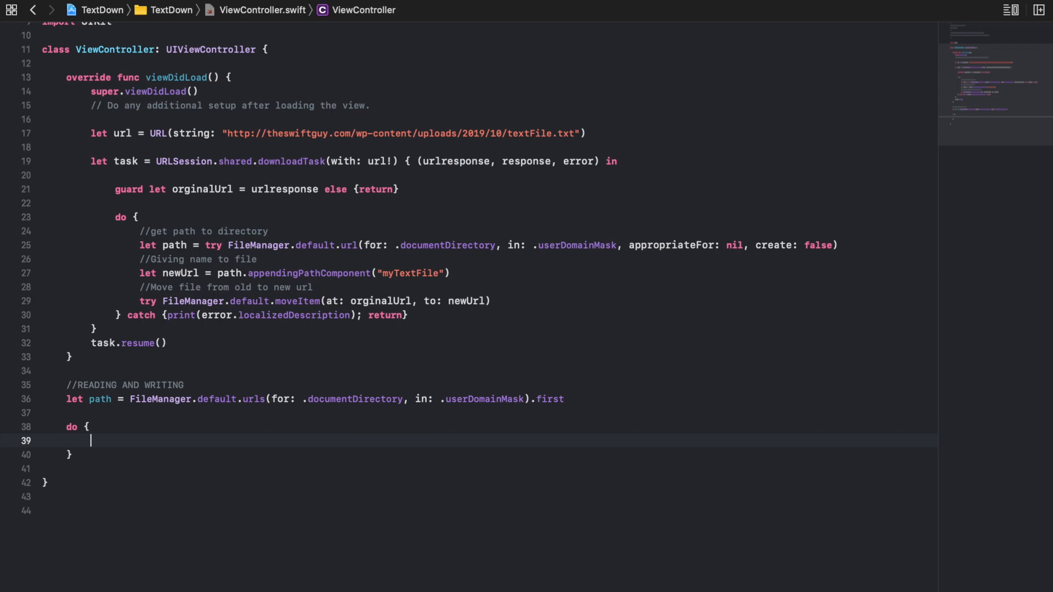
pyautogui.write('l')
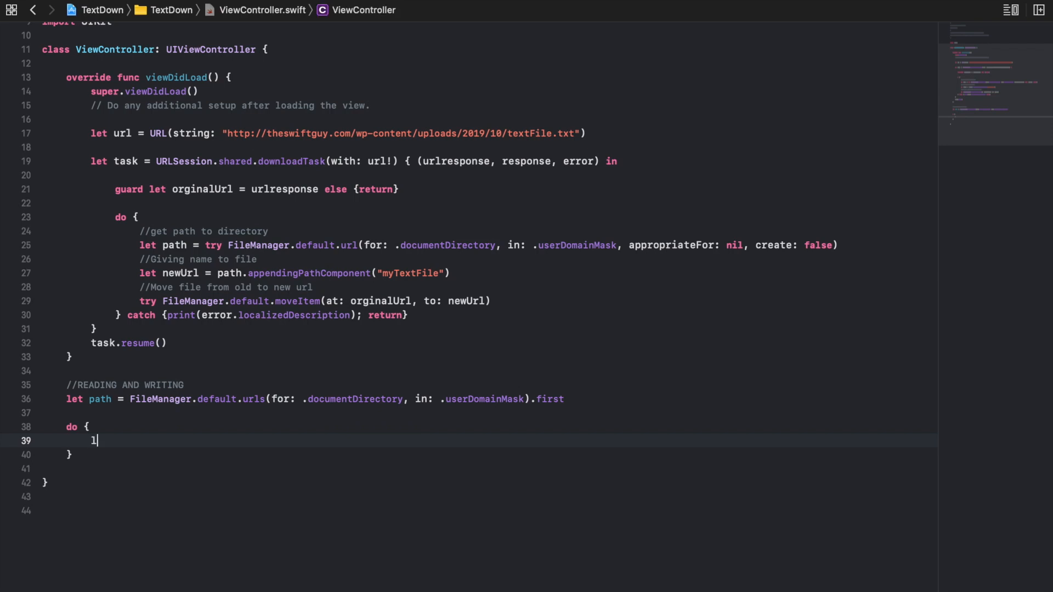
pyautogui.write('et')
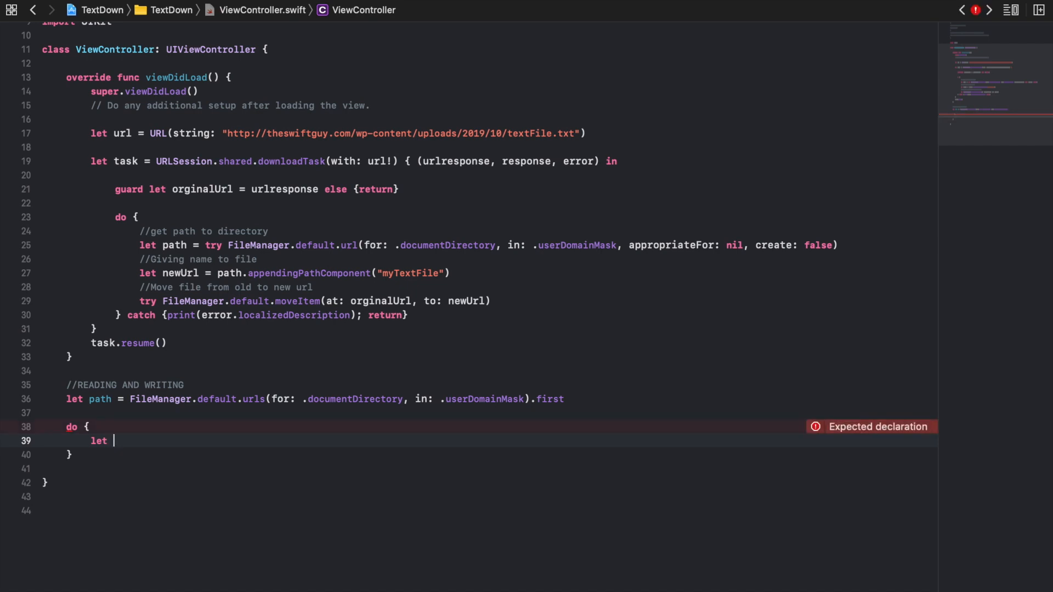
pyautogui.write('fileUrls')
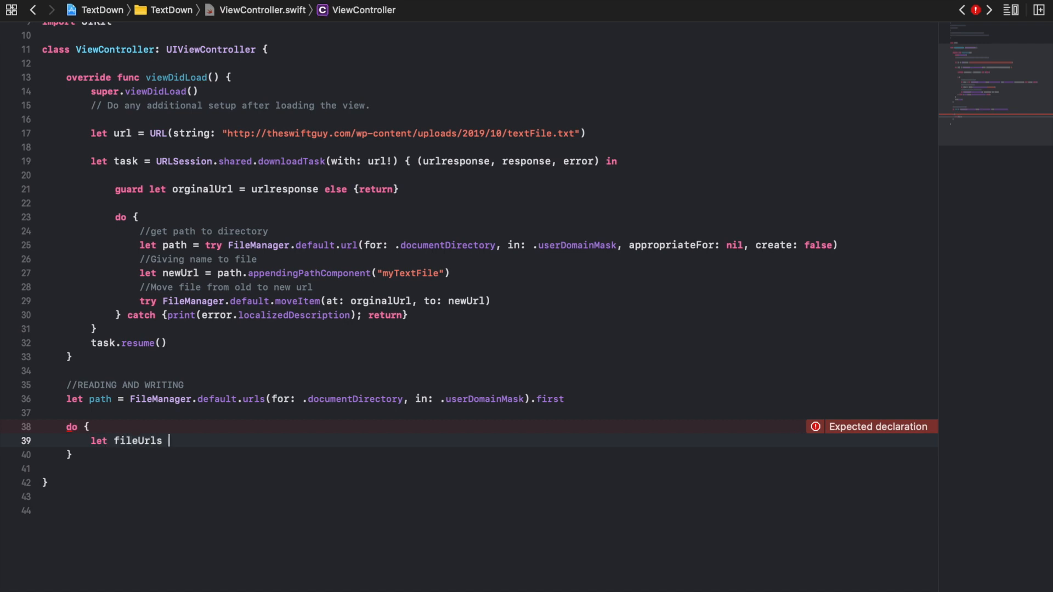
pyautogui.write('= try Fi')
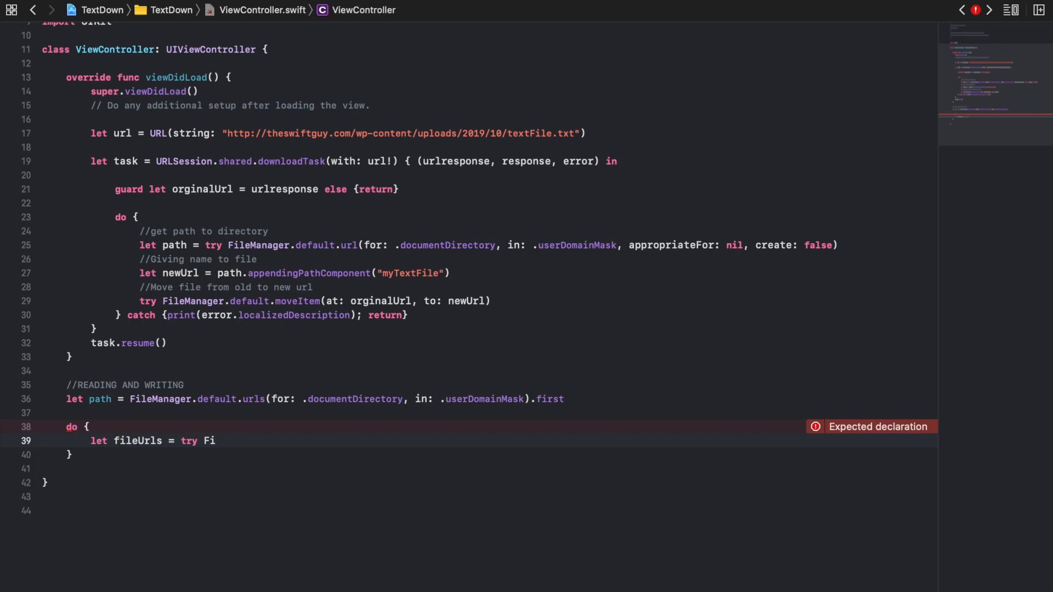
pyautogui.write('leManager')
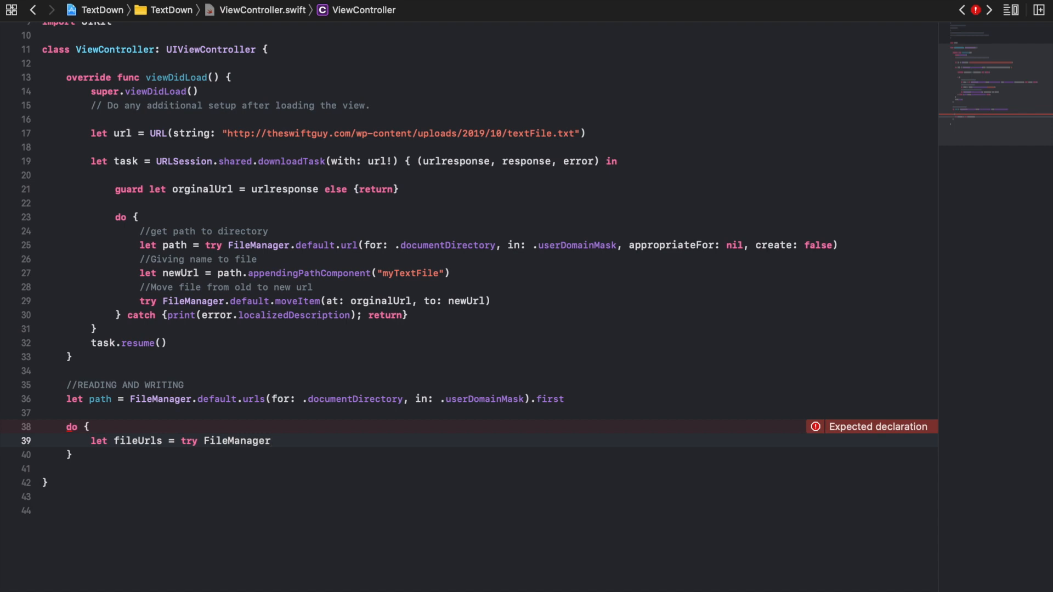
pyautogui.write('.default.')
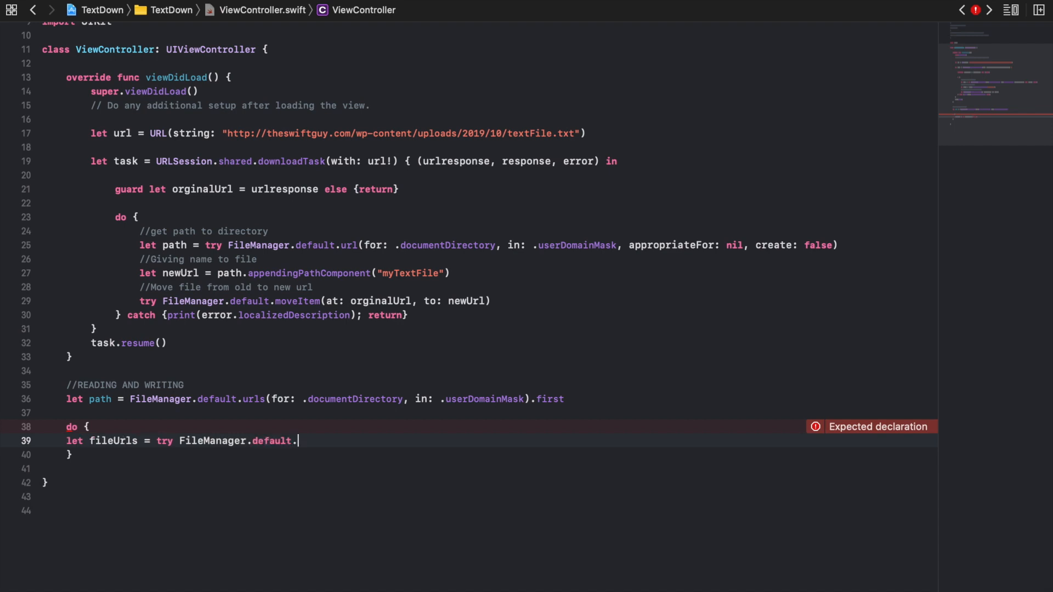
pyautogui.write('contentsOfDire')
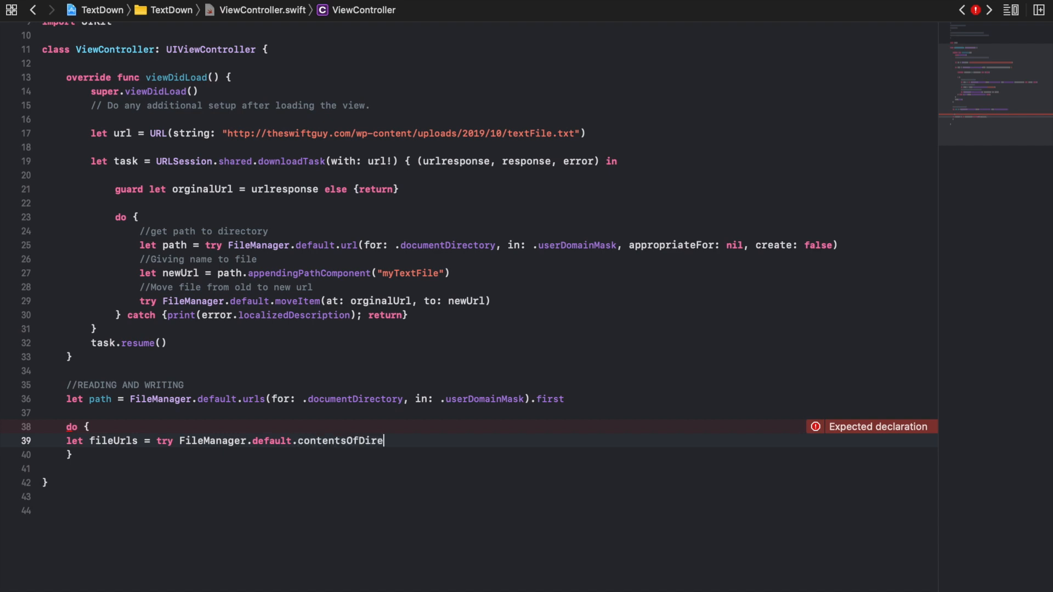
pyautogui.write('ctory(')
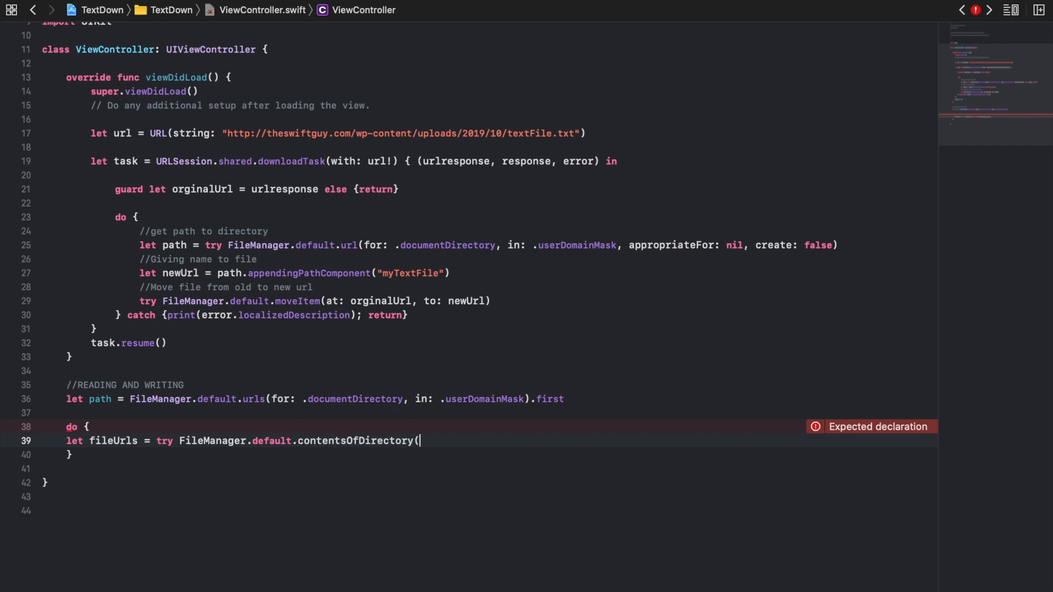
pyautogui.write('at:')
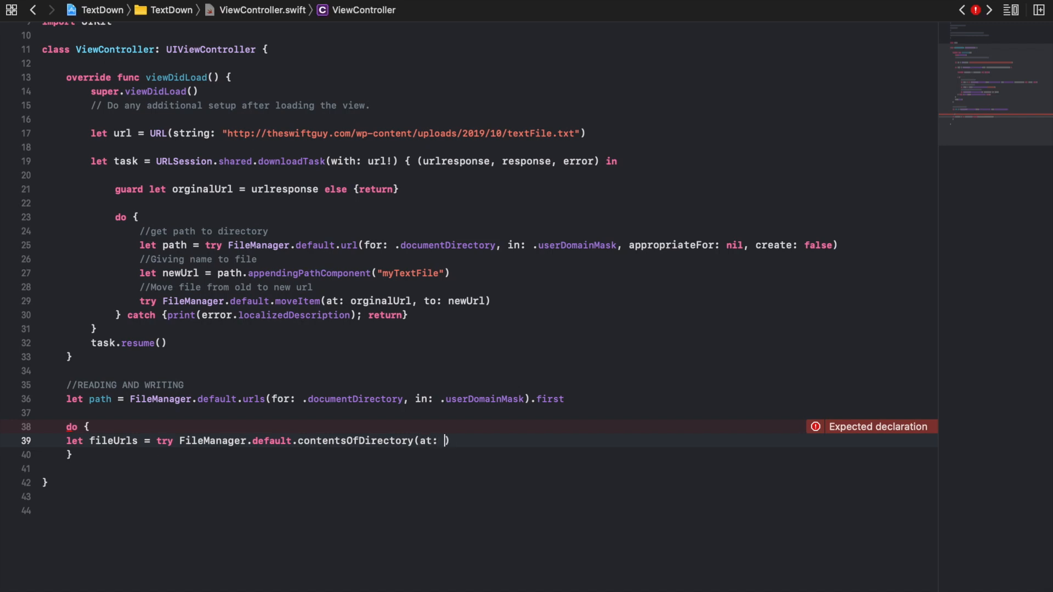
pyautogui.write('path!,')
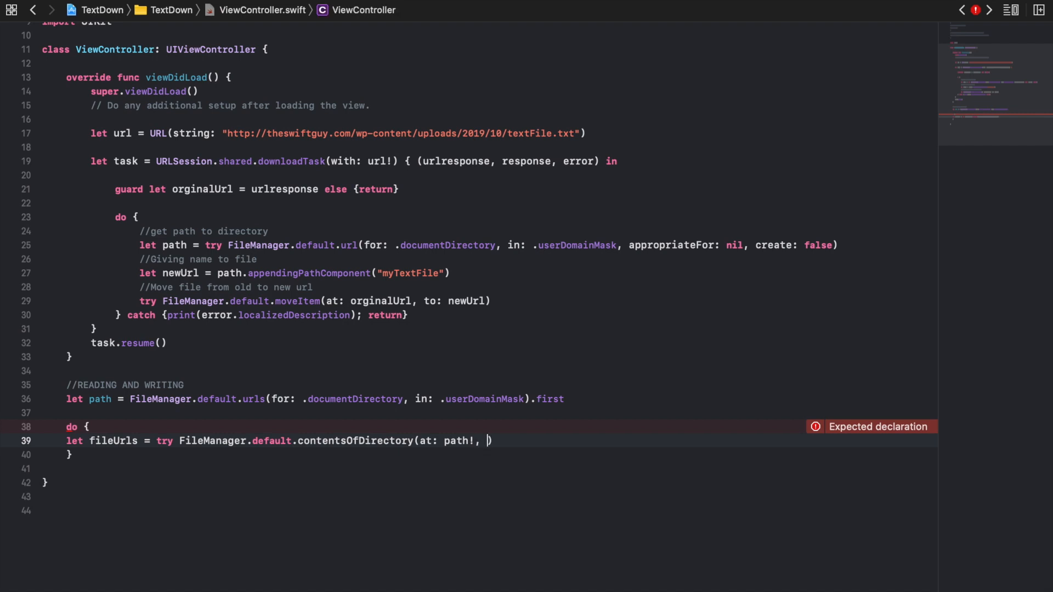
pyautogui.press('Backspace')
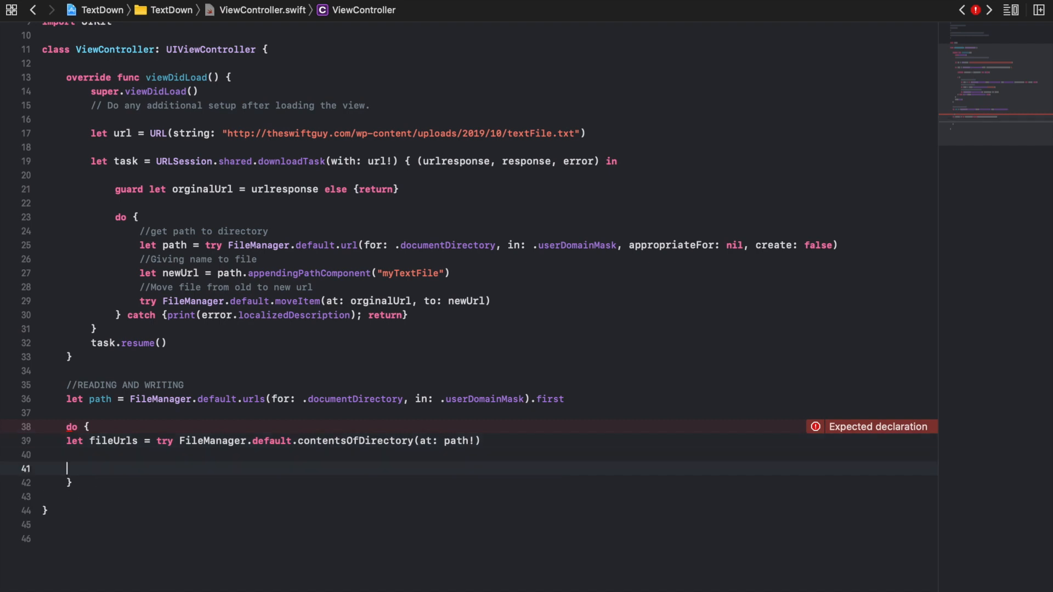
# Write the comment '//Read the text' on the empty line below fileUrls
pyautogui.write('//RE')
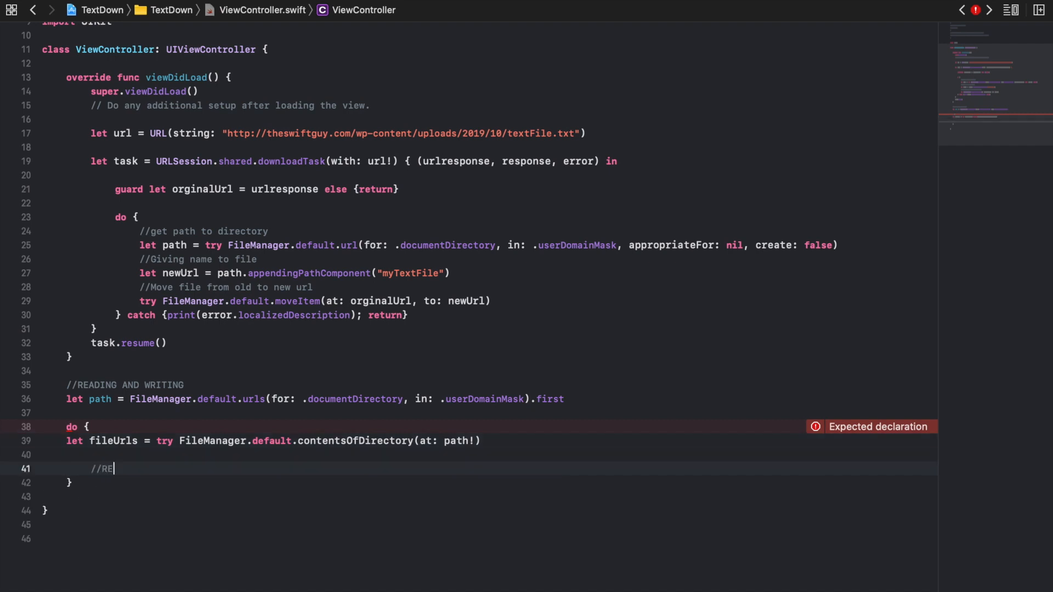
pyautogui.write('ad the text')
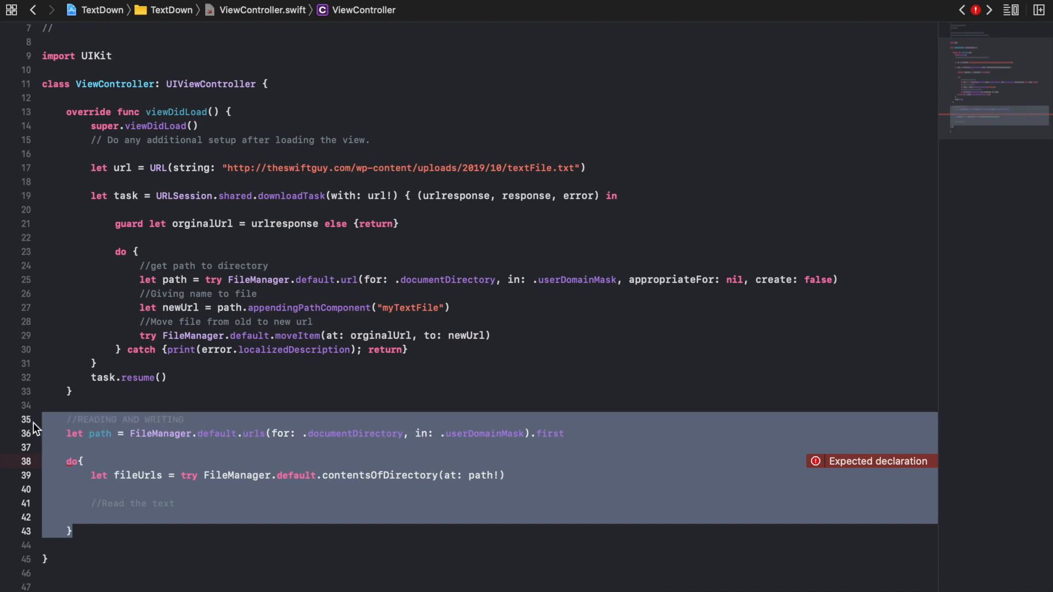
# Re-indent the reading block into viewDidLoad and go to the line under the comment
pyautogui.press('delete')
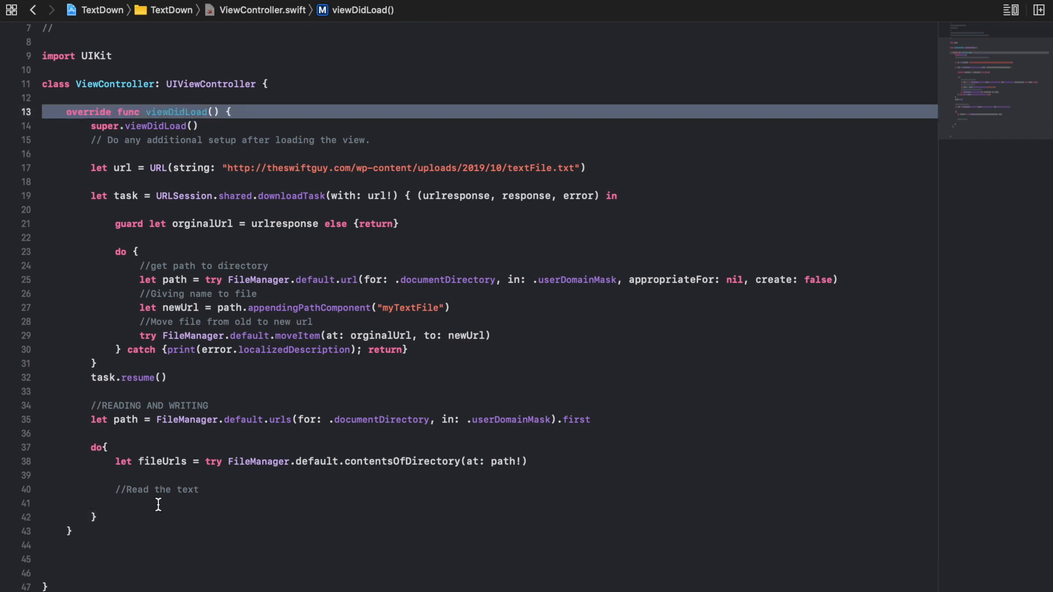
pyautogui.click(155, 503)
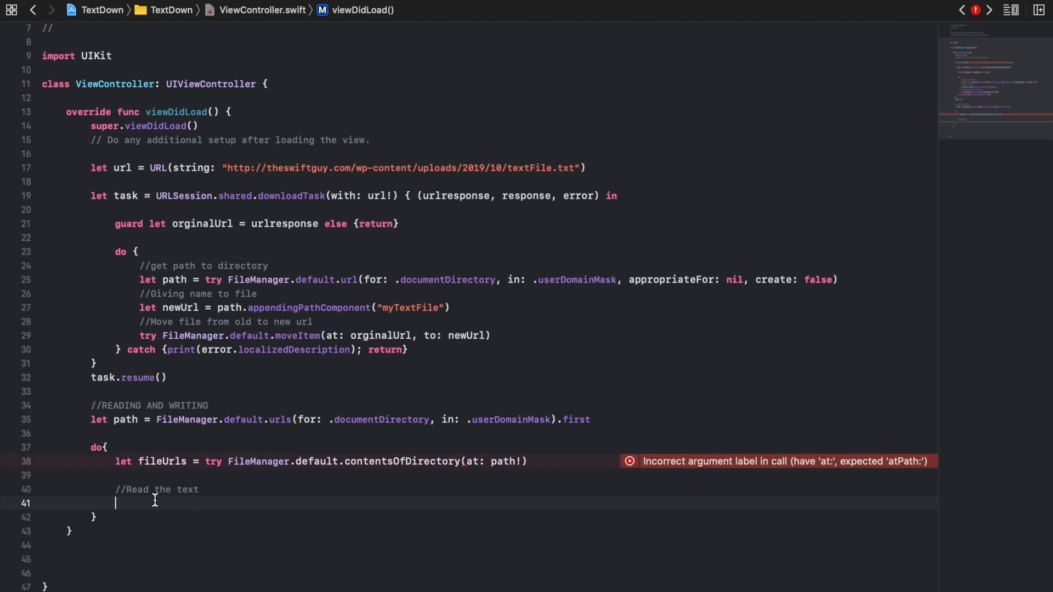
pyautogui.moveTo(535, 461)
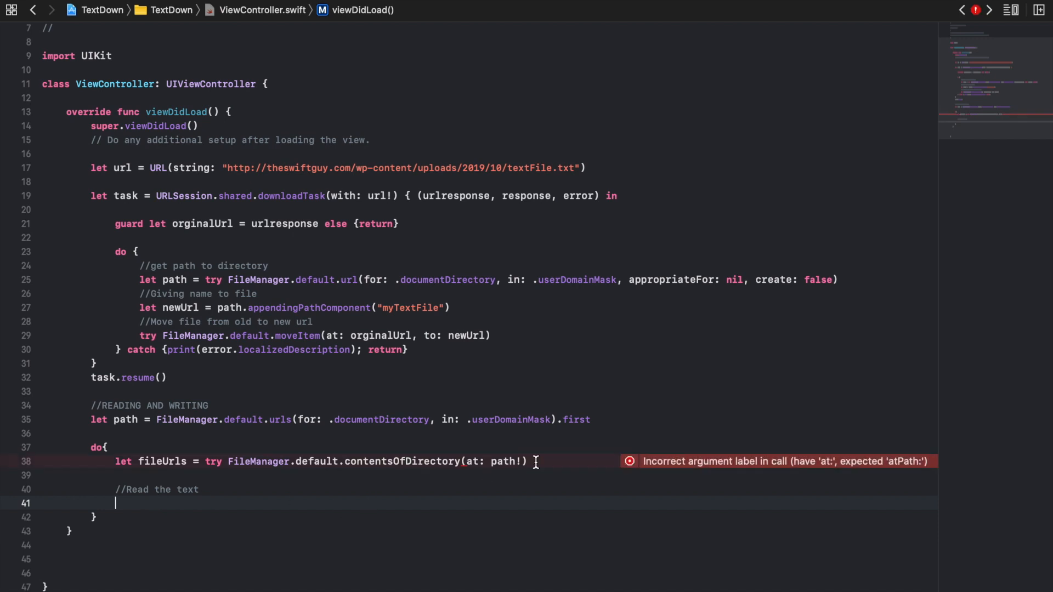
# Append ', includingPropertiesForKeys: nil' after path! in the contentsOfDirectory call
pyautogui.write(',')
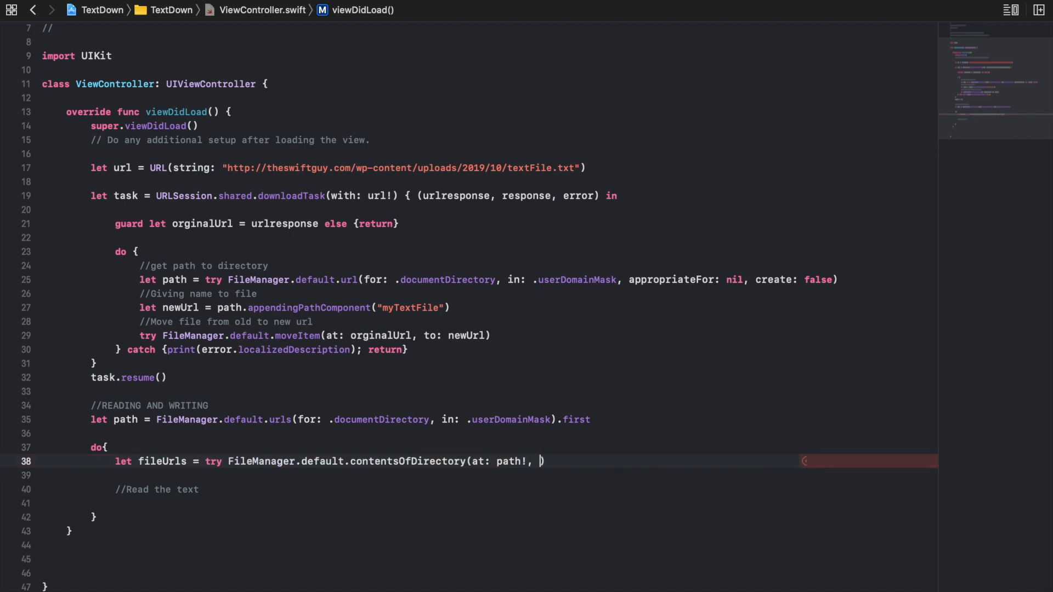
pyautogui.write('i')
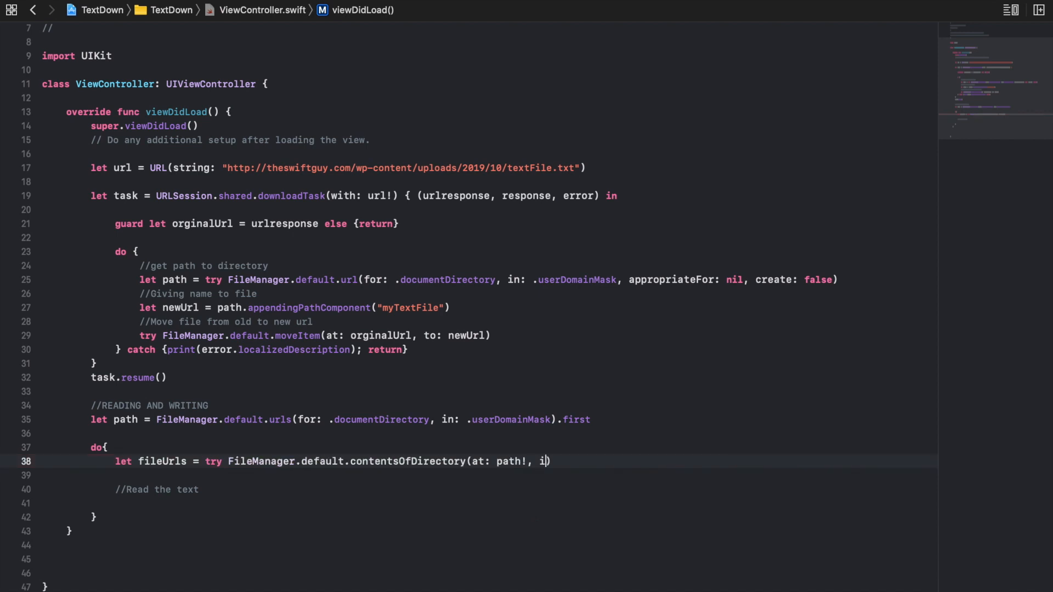
pyautogui.write('ncludingPropertiesForKeys:')
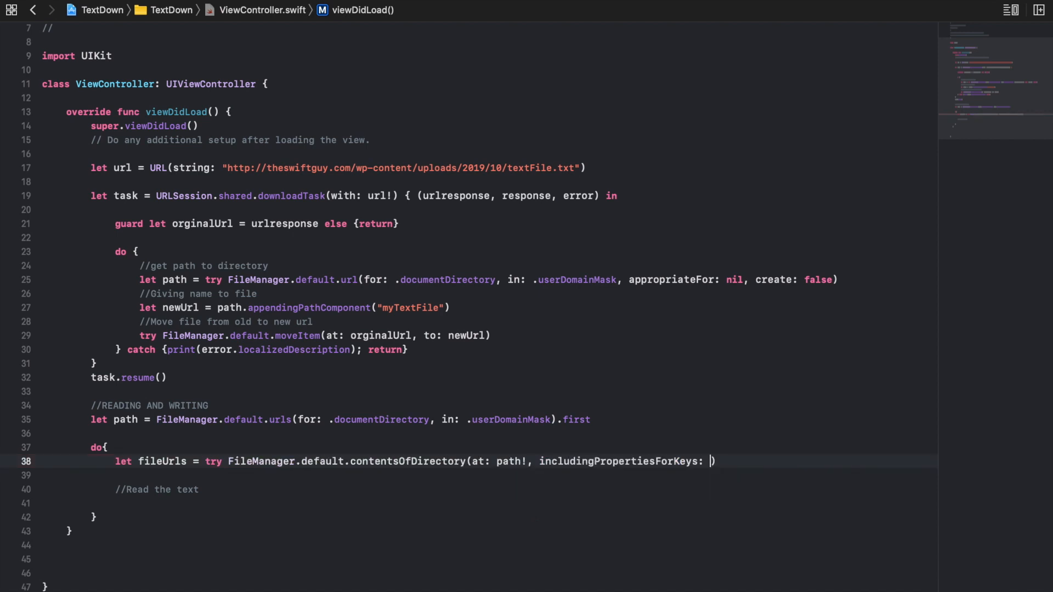
pyautogui.write('nil')
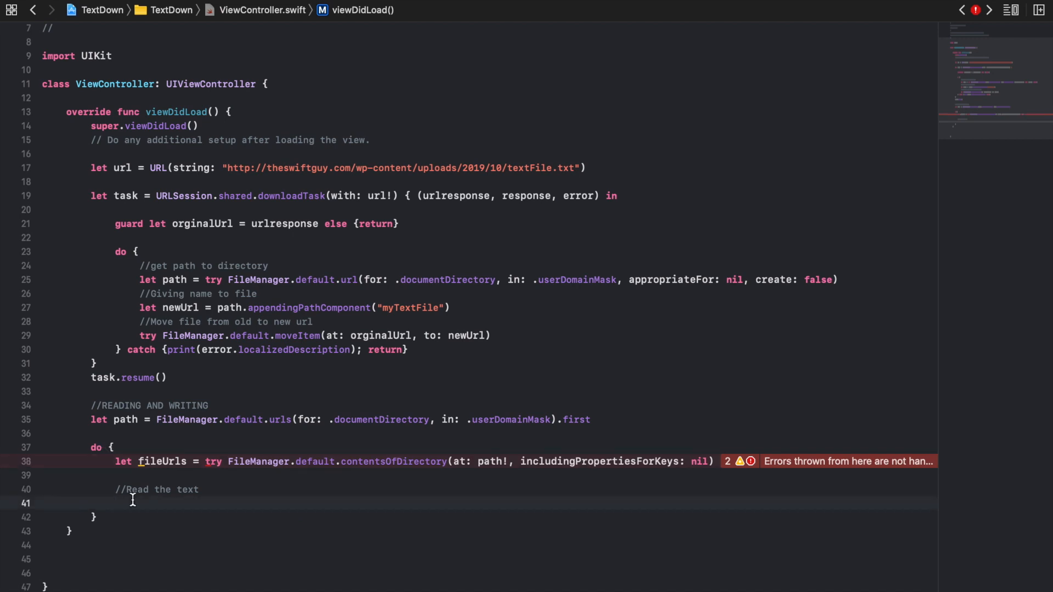
# Add let textContent = try String(contentsOf: fileUrls[0], encoding: .utf8)
pyautogui.write('let')
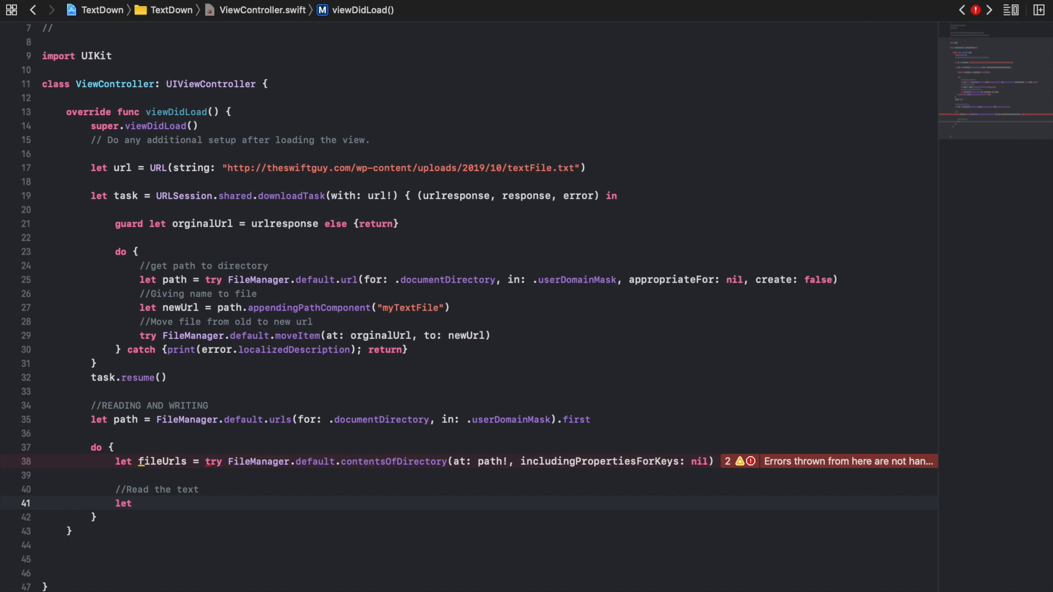
pyautogui.write('textContent')
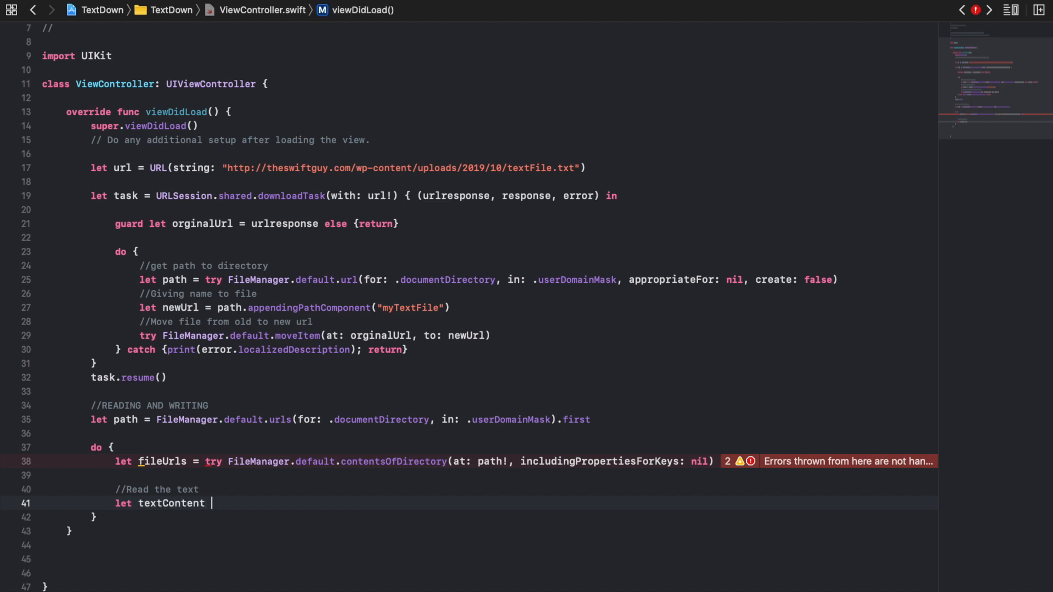
pyautogui.write('= try')
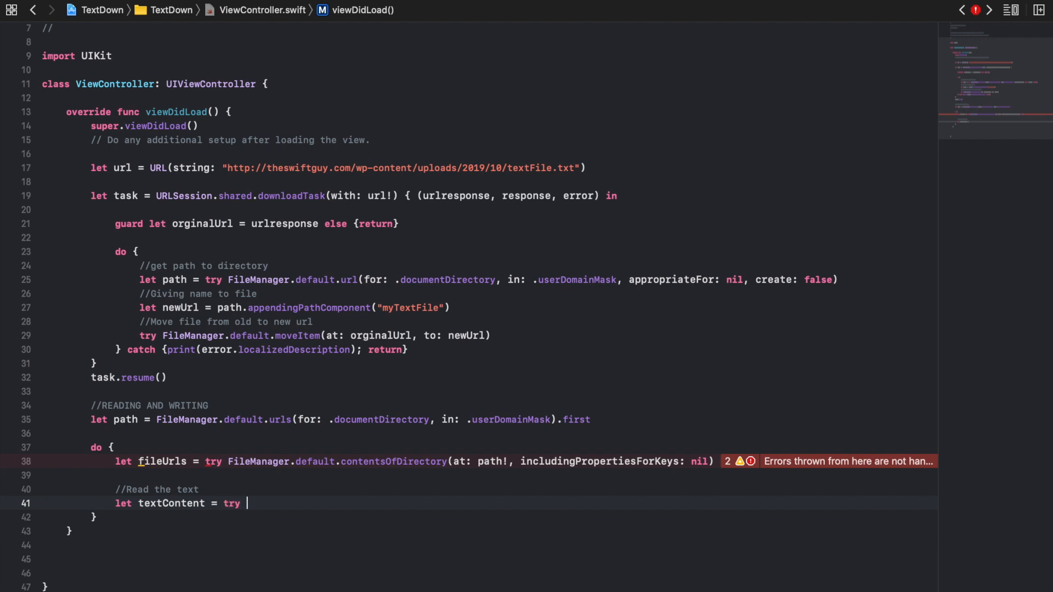
pyautogui.write('String(')
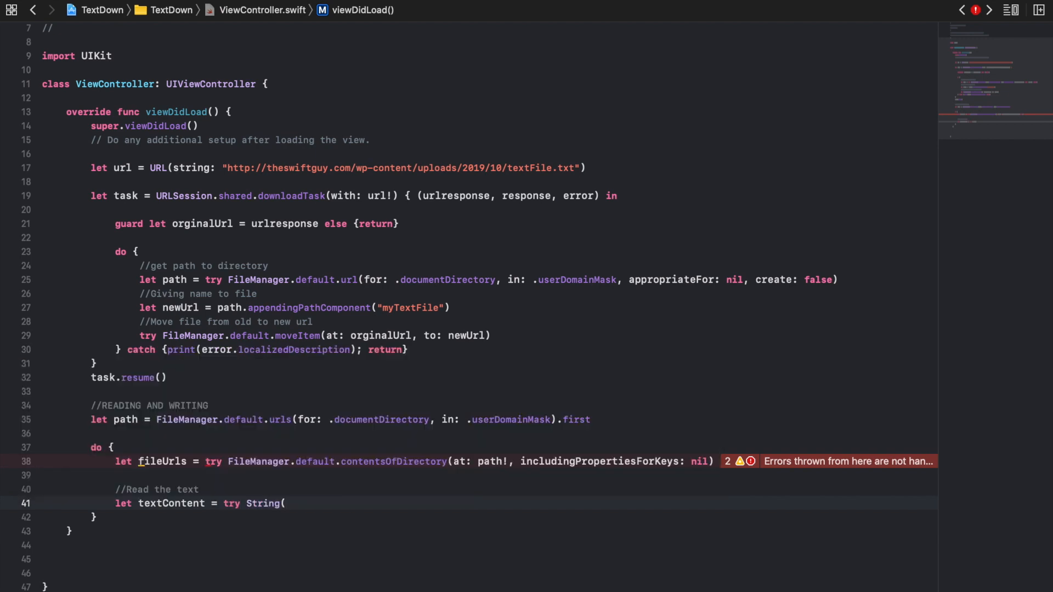
pyautogui.write('con')
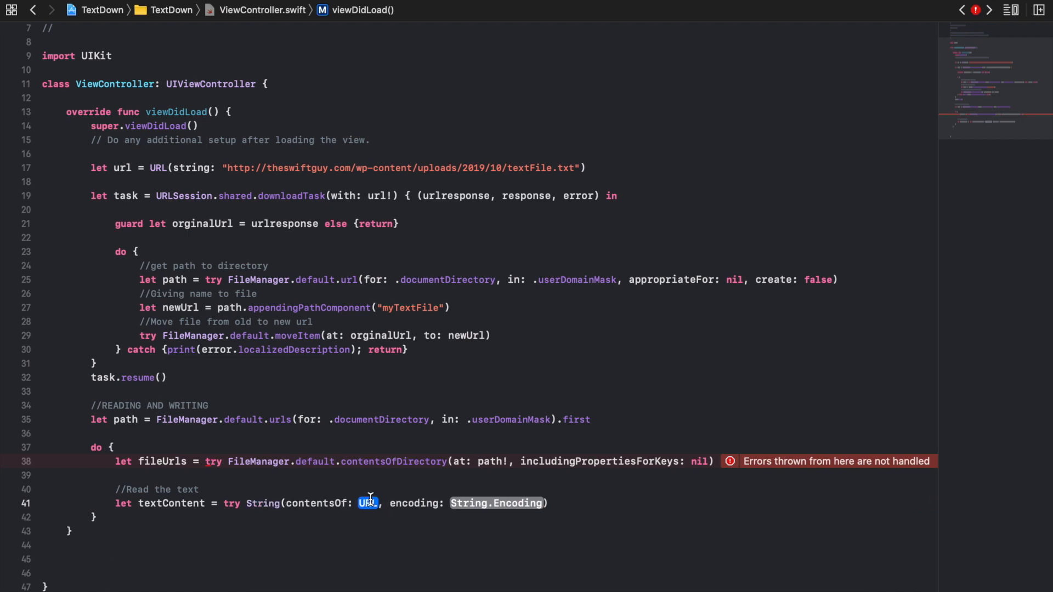
pyautogui.write('file')
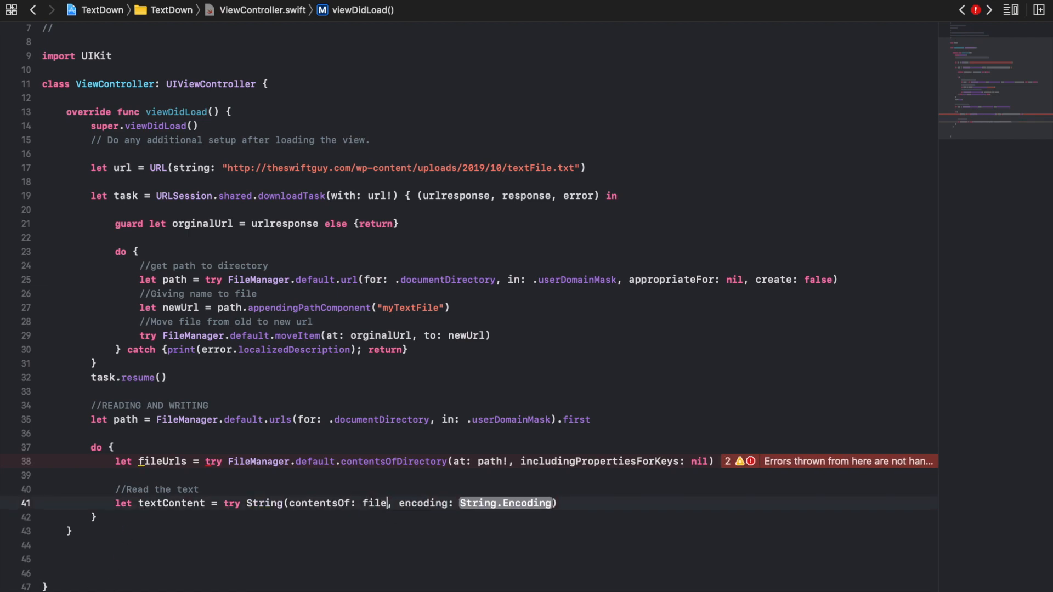
pyautogui.write('Urls')
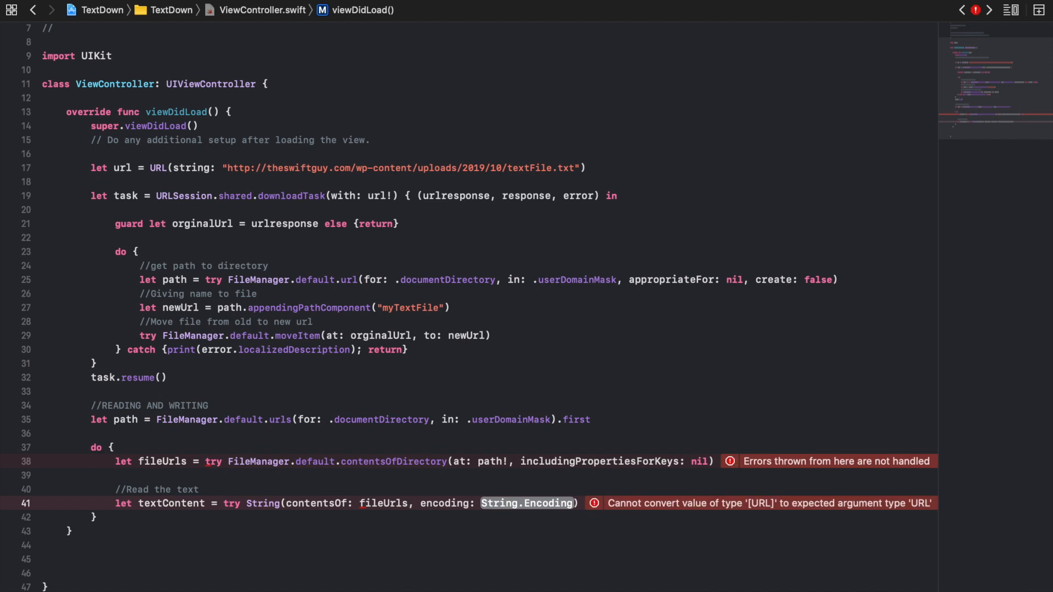
pyautogui.write('[]')
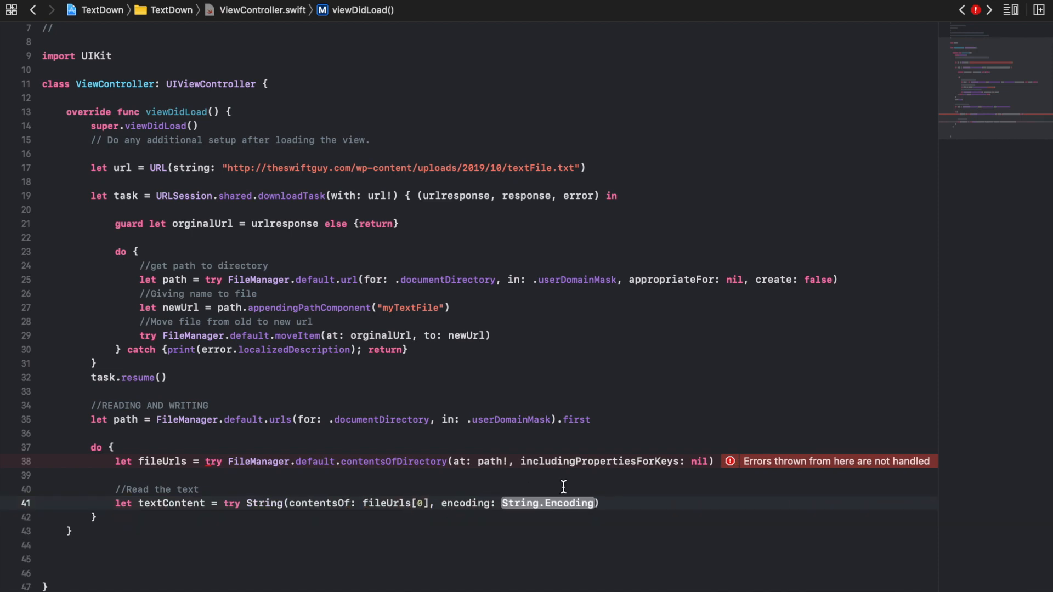
pyautogui.write('.')
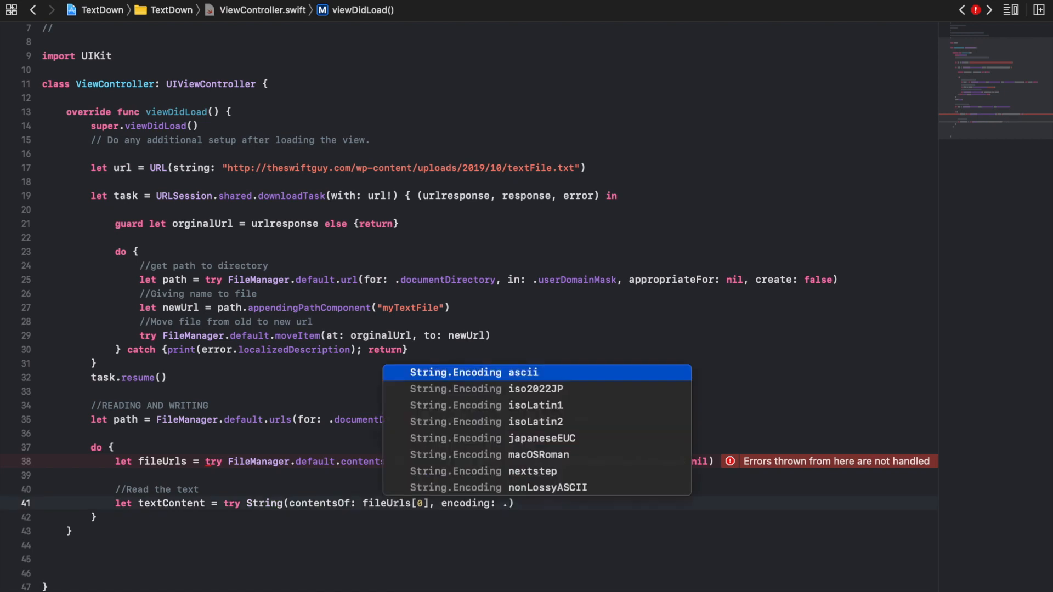
pyautogui.write('utf8')
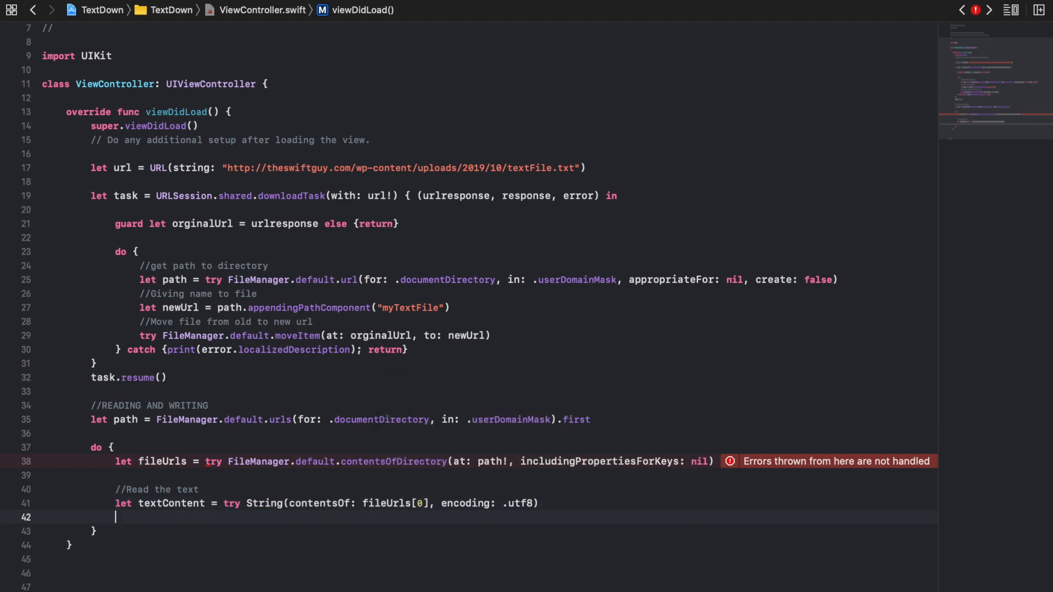
# Print textContent, then end the do block with catch { print("ERROR") }
pyautogui.write('print')
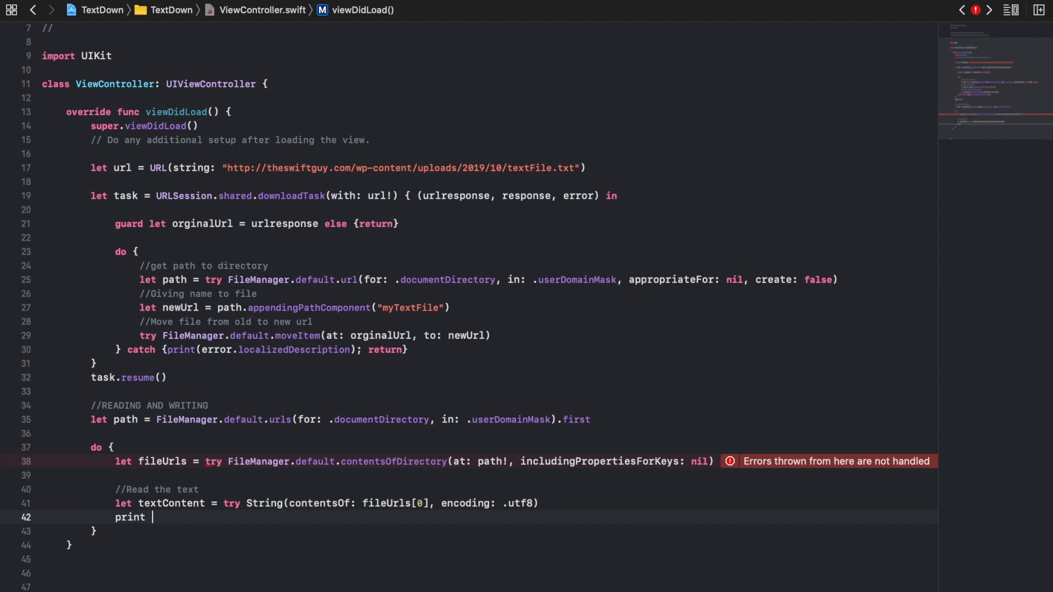
pyautogui.write('textContent)')
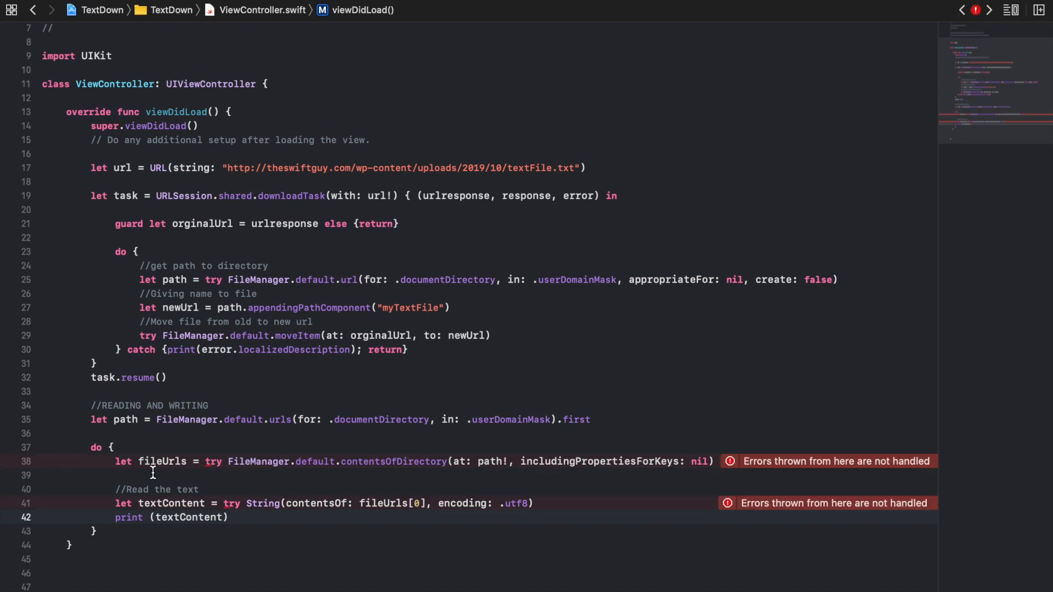
pyautogui.click(96, 531)
pyautogui.write(' catch')
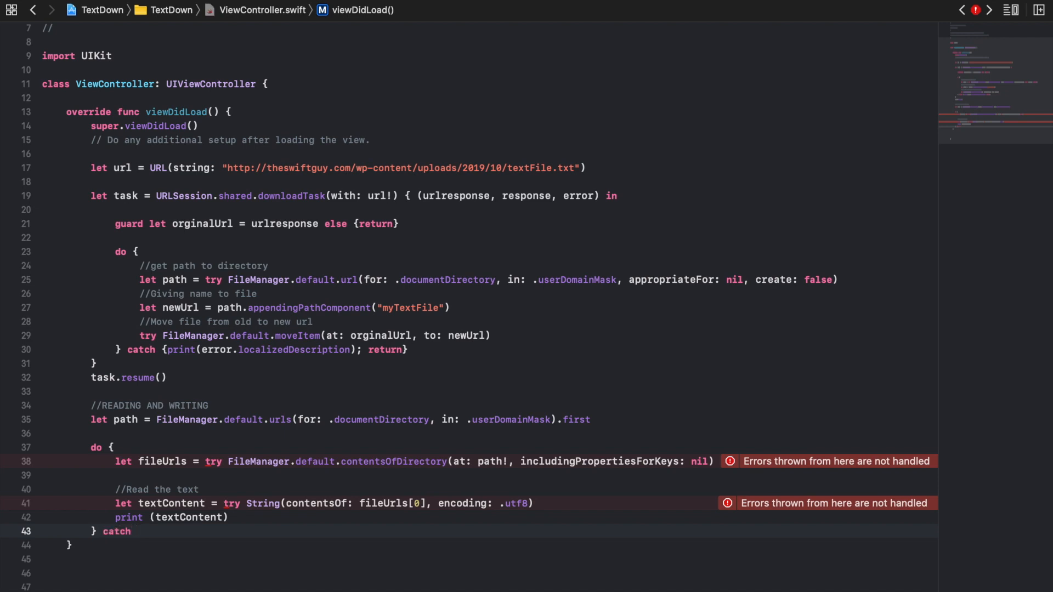
pyautogui.write('{')
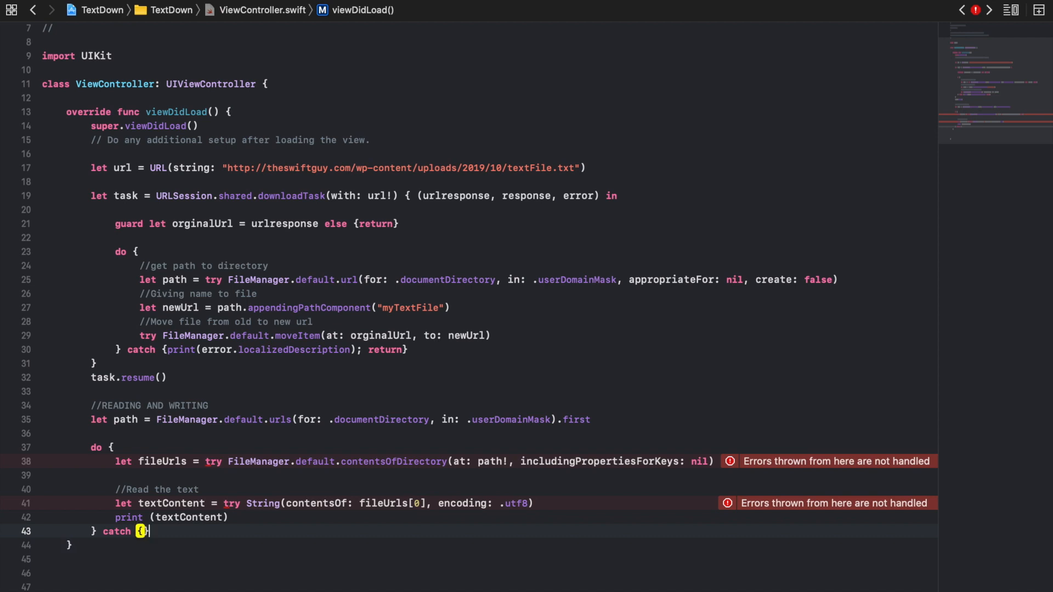
pyautogui.write('print')
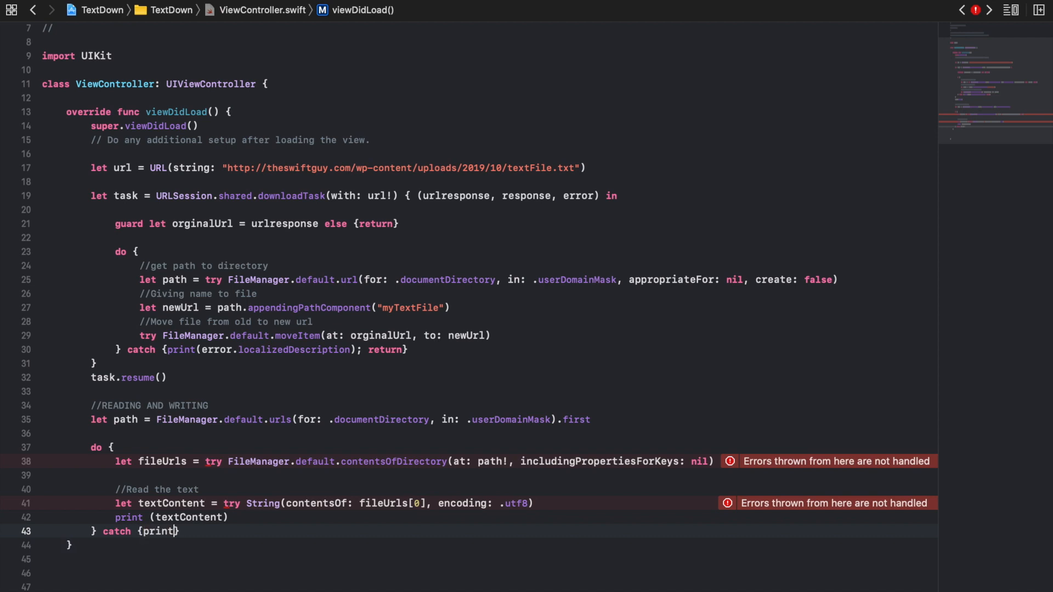
pyautogui.write('("E"')
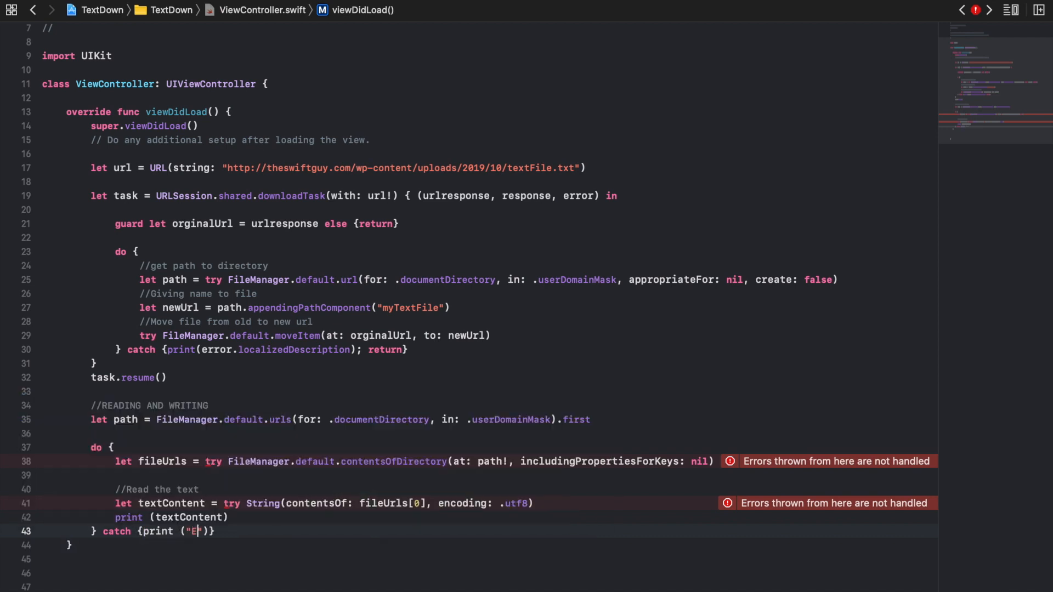
pyautogui.write('RROR')
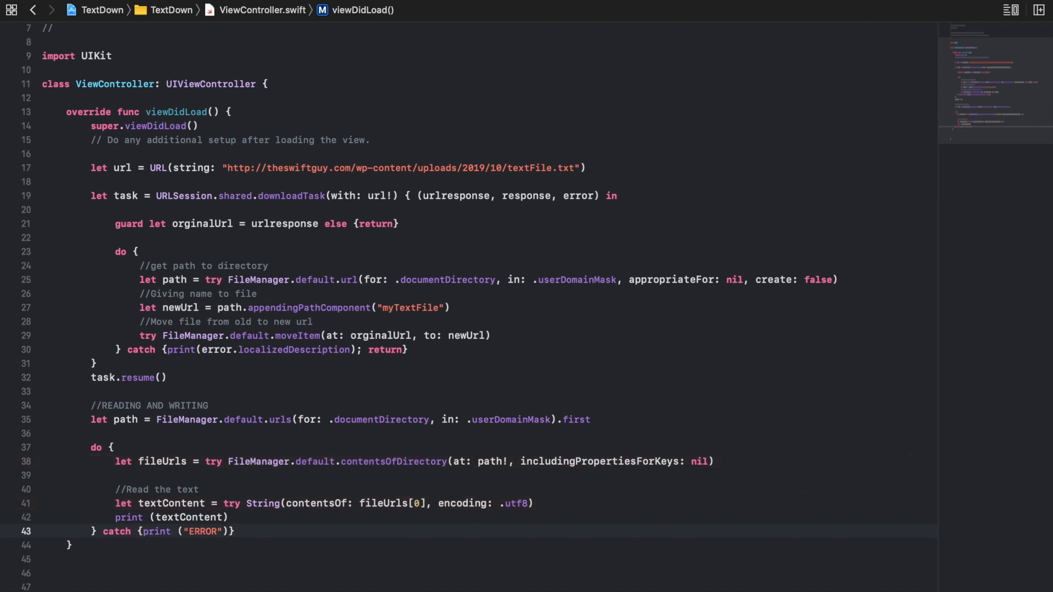
# Build and run the app, scrolling the console to view the downloaded file's text
pyautogui.press('cmd+b')
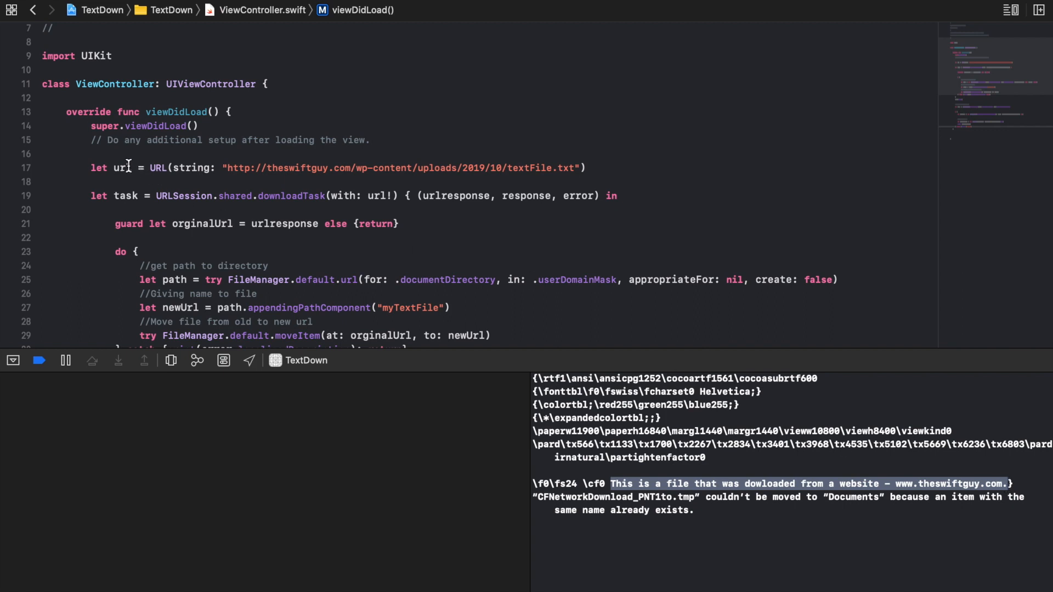
pyautogui.scroll(-3)
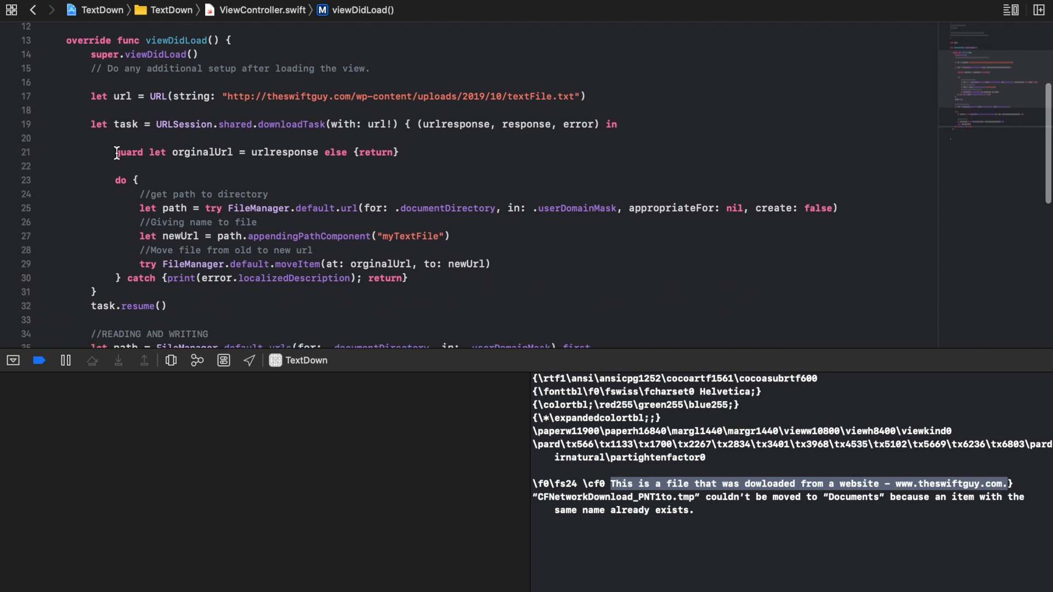
pyautogui.moveTo(475, 292)
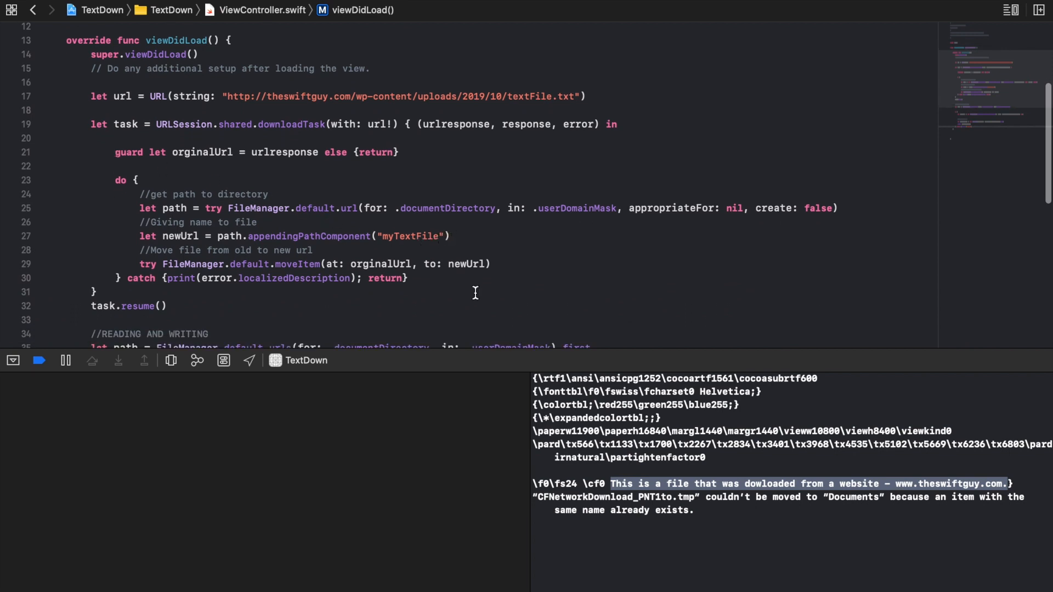
pyautogui.moveTo(976, 236)
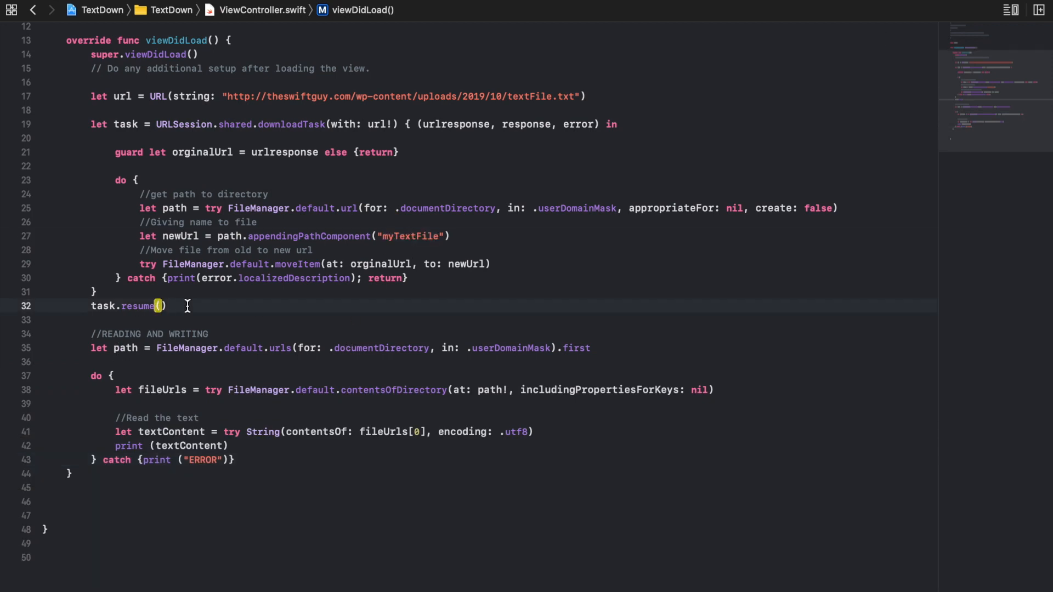
# Close the block comment with */ after task.resume() to disable the download code
pyautogui.write('*/')
pyautogui.click(489, 83)
pyautogui.write('/*')
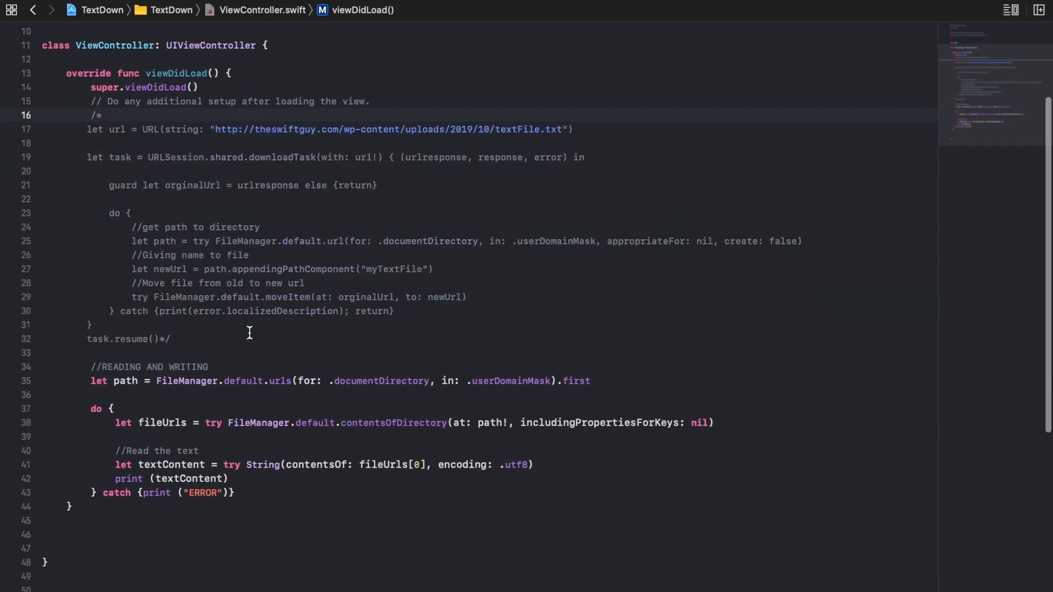
pyautogui.scroll(-3)
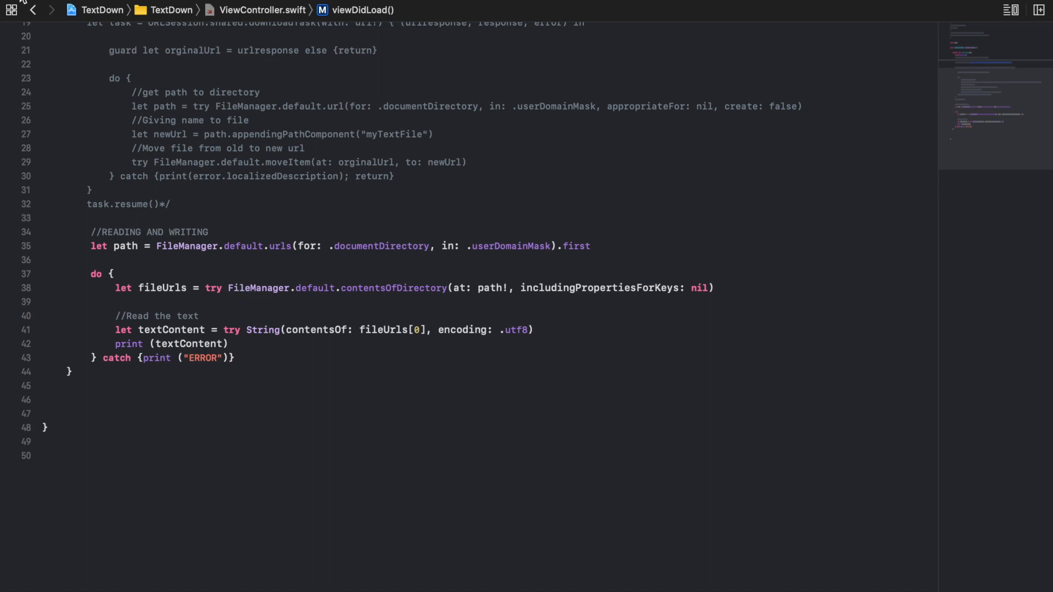
pyautogui.moveTo(445, 319)
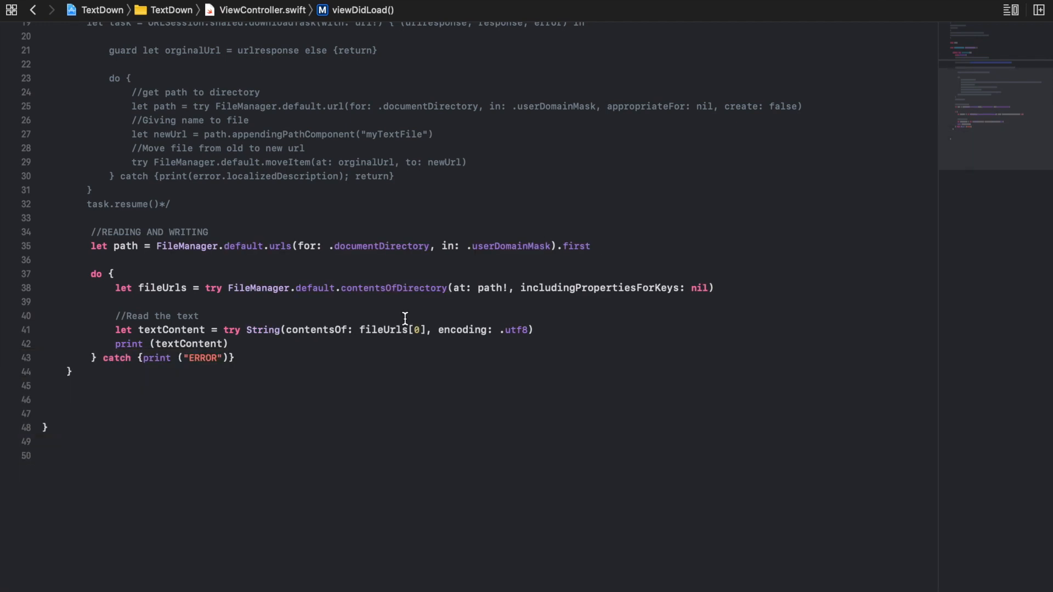
# Add a //Write text comment after the text-reading code
pyautogui.click(242, 357)
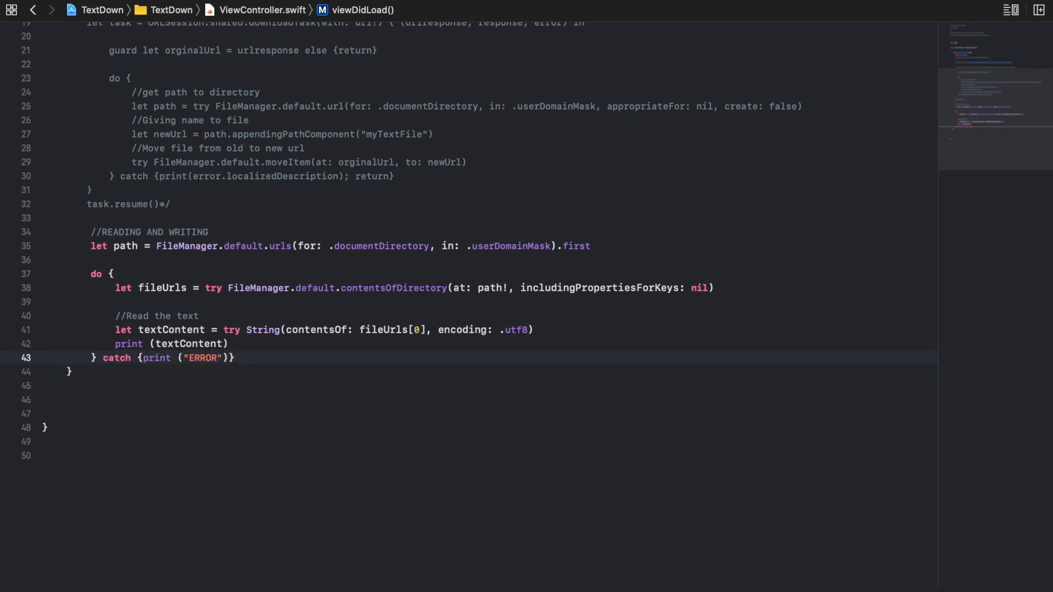
pyautogui.click(234, 357)
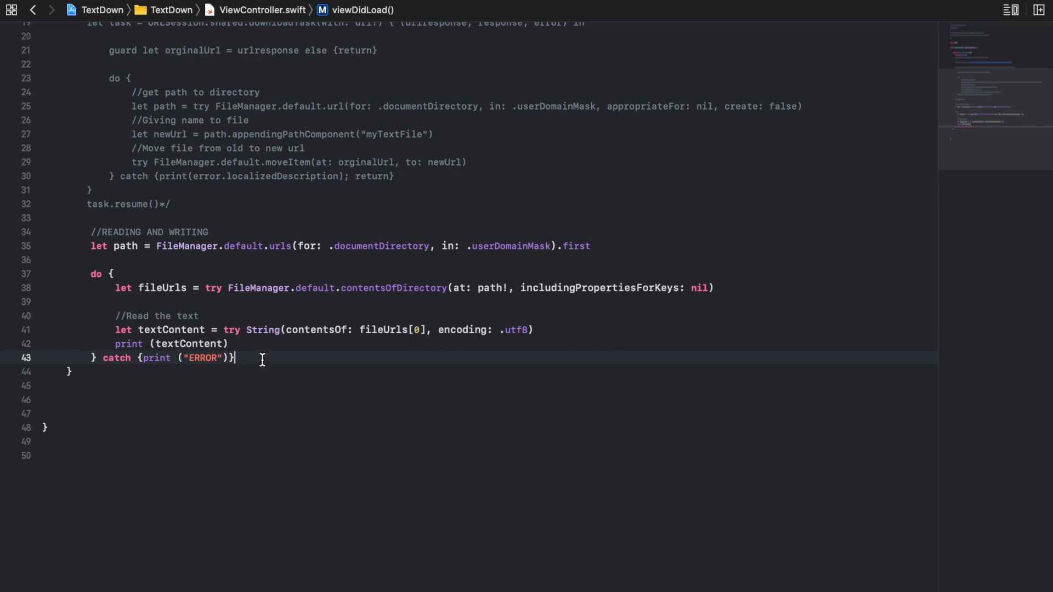
pyautogui.moveTo(548, 344)
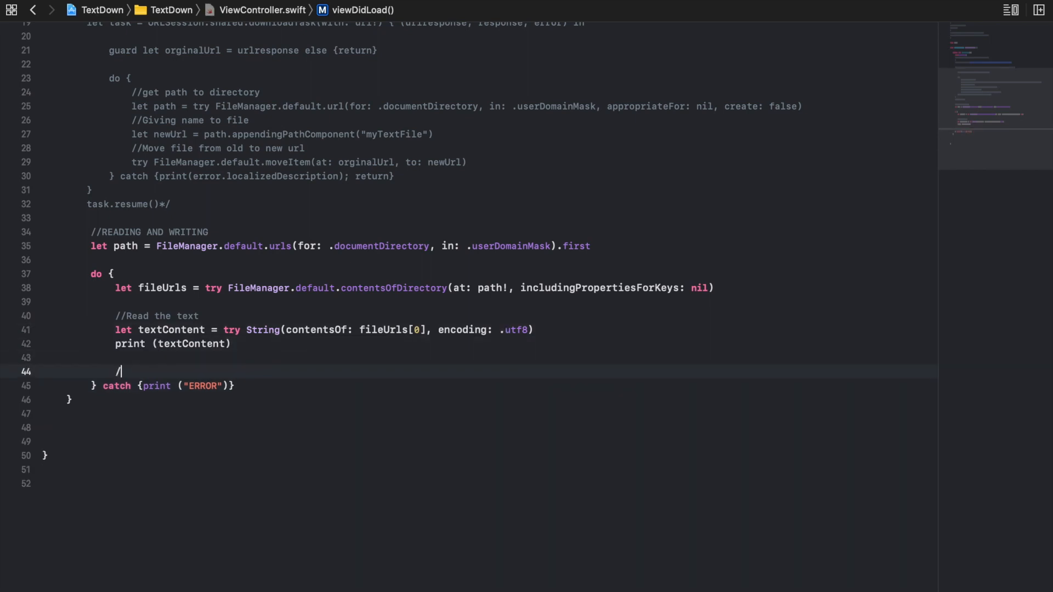
pyautogui.write('/Write text')
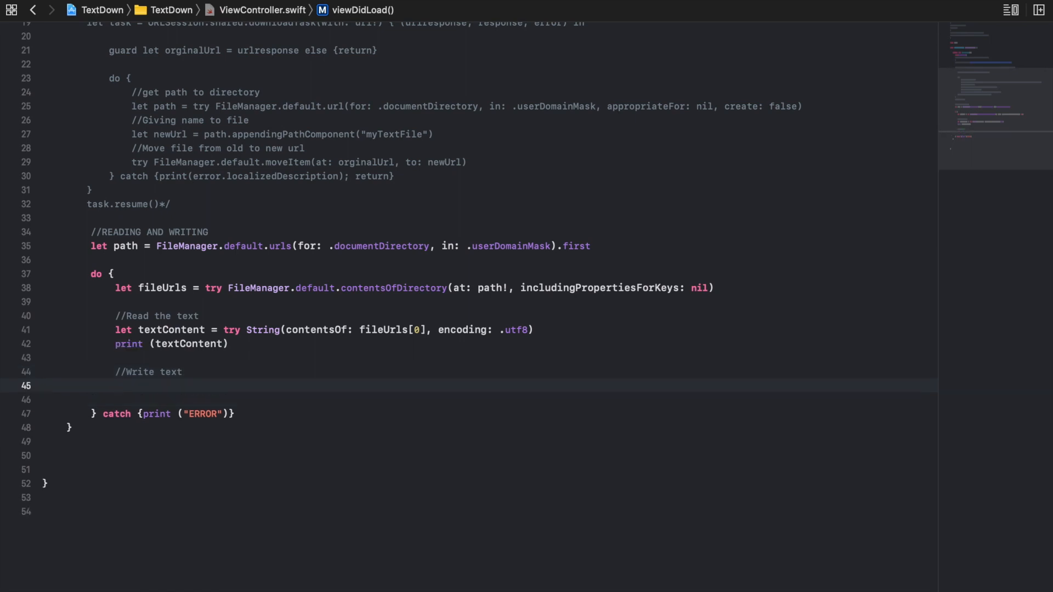
# Define newText as textContent + " Here is some more text for you."
pyautogui.write('let')
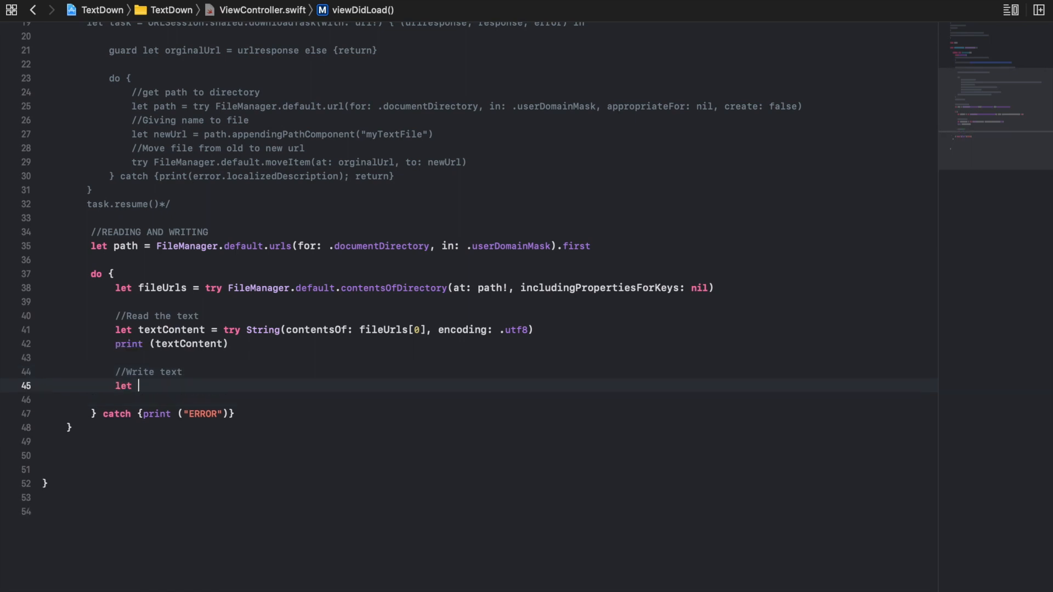
pyautogui.write('newText')
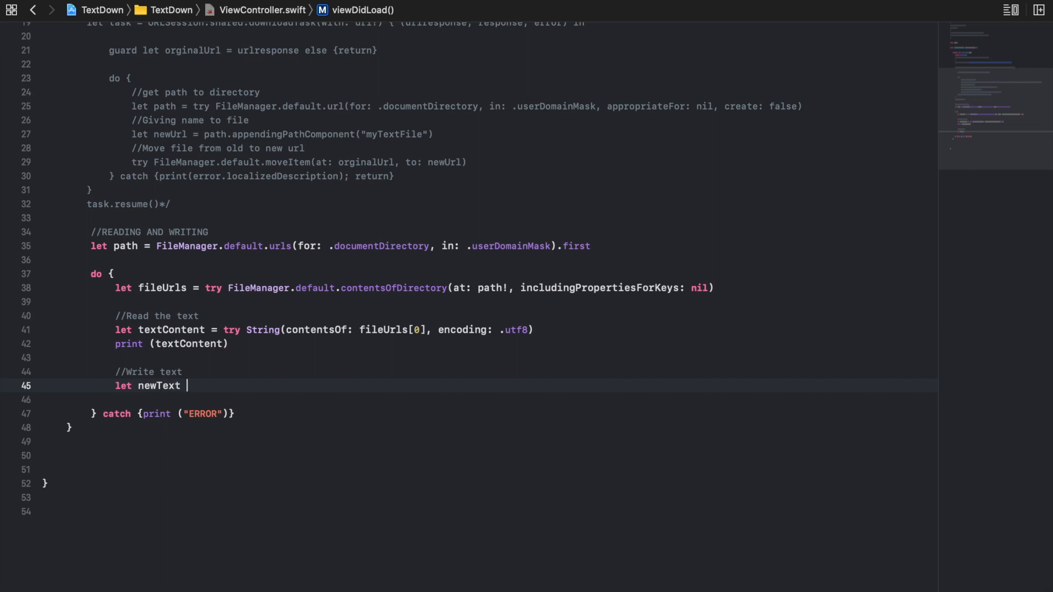
pyautogui.write('=')
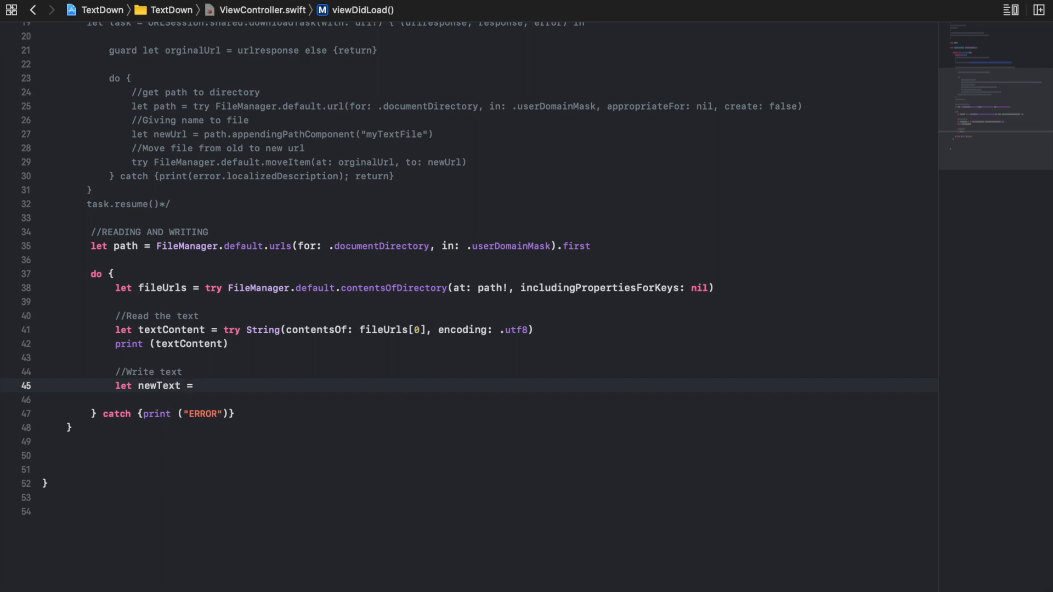
pyautogui.write('textContent + "')
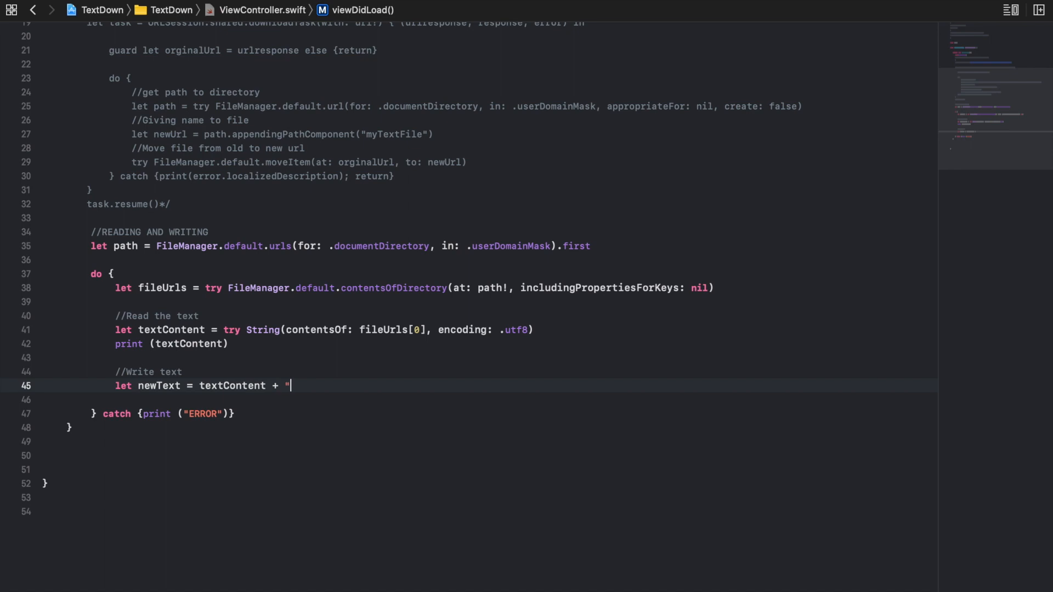
pyautogui.write('HEre is somore "')
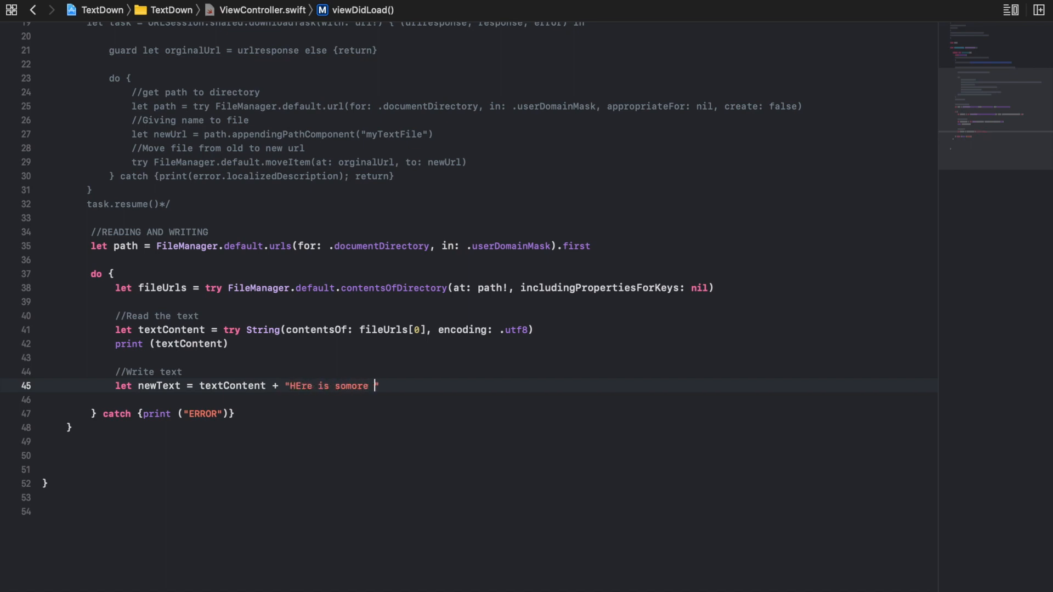
pyautogui.press('Backspace')
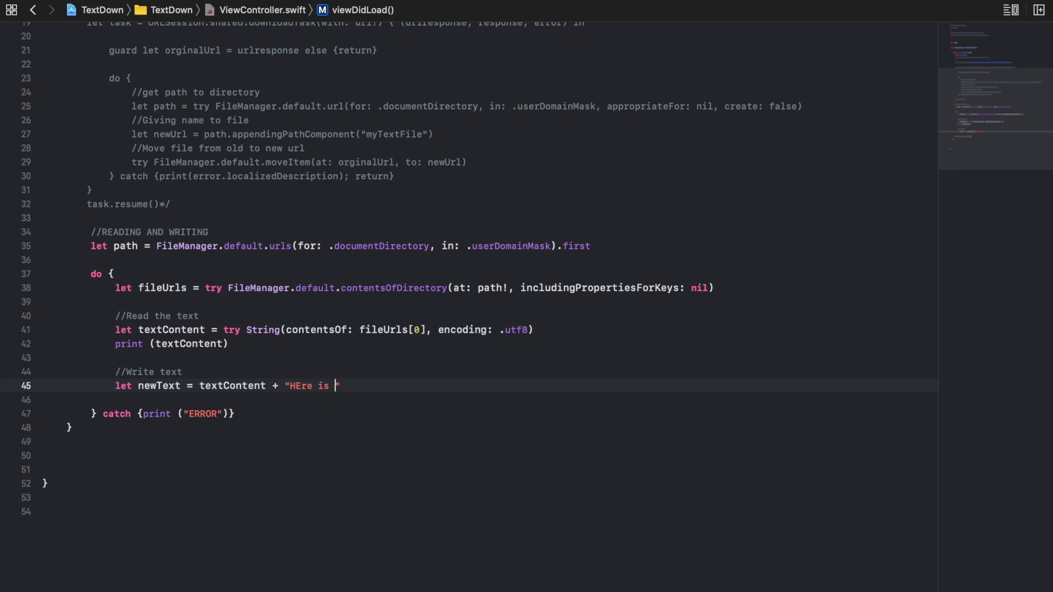
pyautogui.write('some more te')
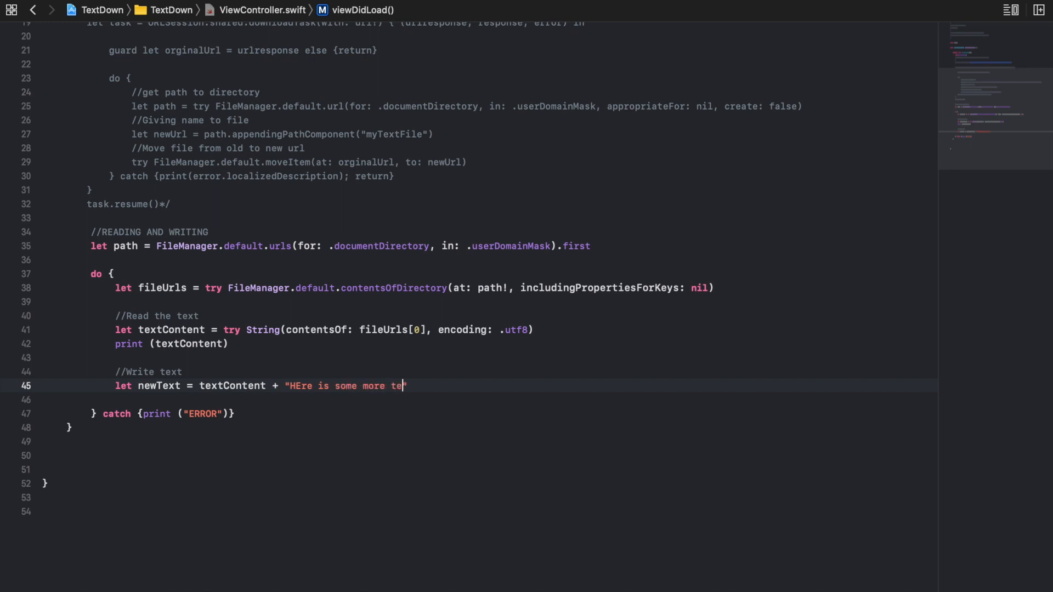
pyautogui.write('xt for you."')
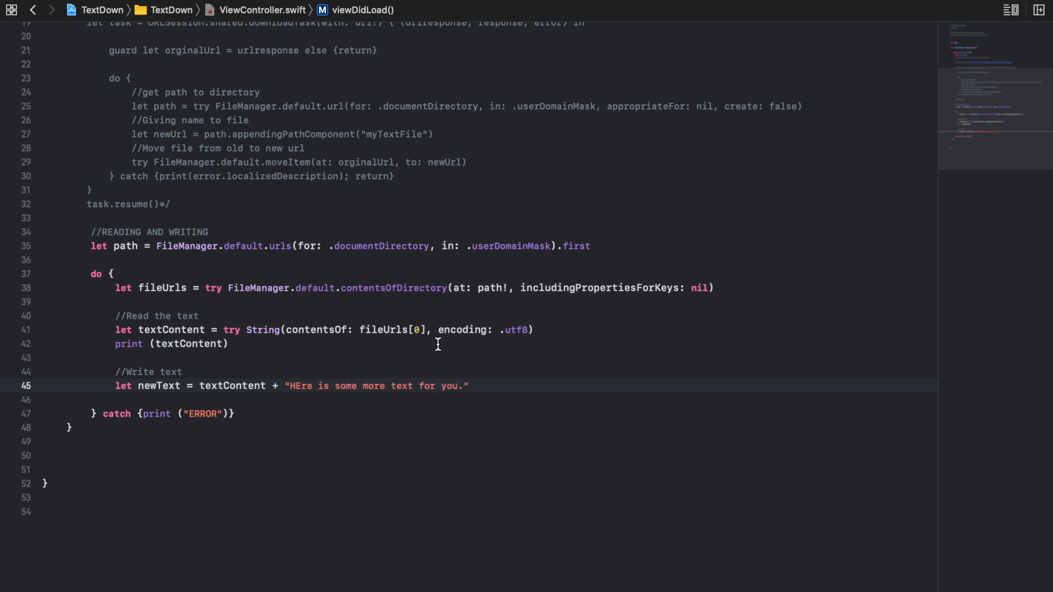
pyautogui.write('Here')
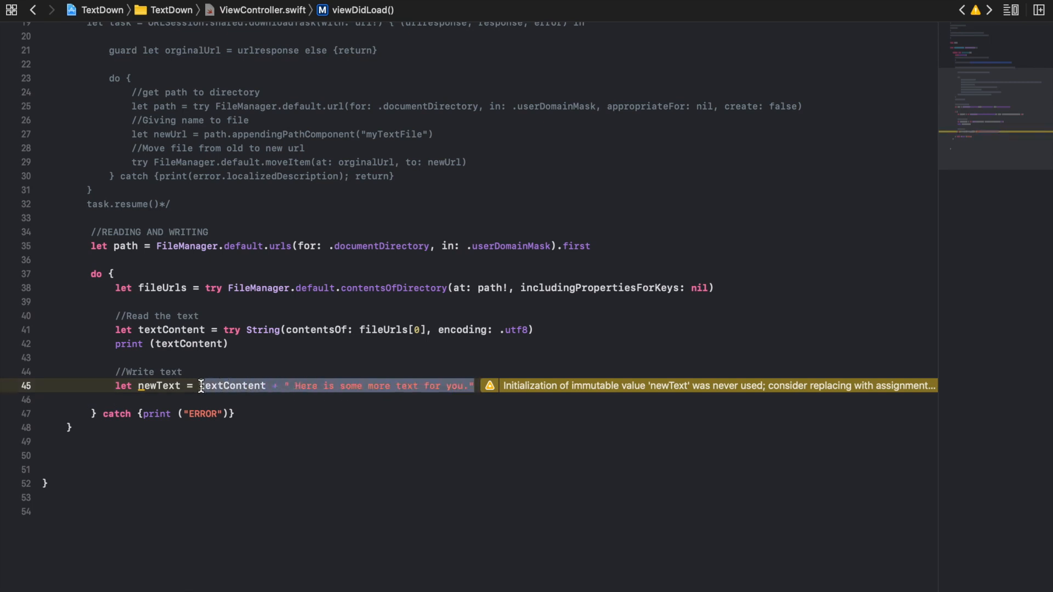
pyautogui.click(201, 385)
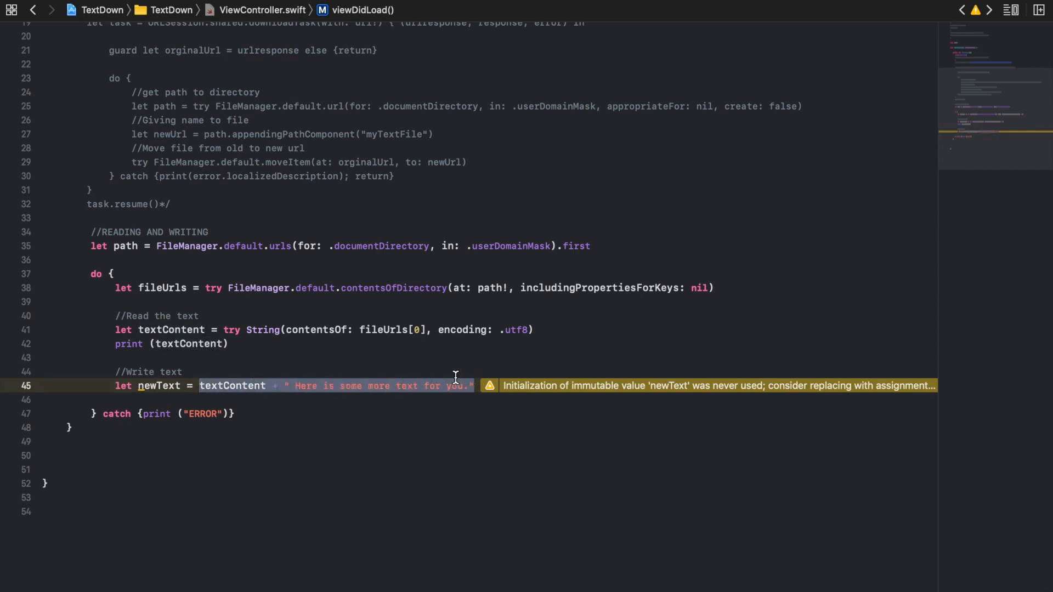
pyautogui.moveTo(298, 374)
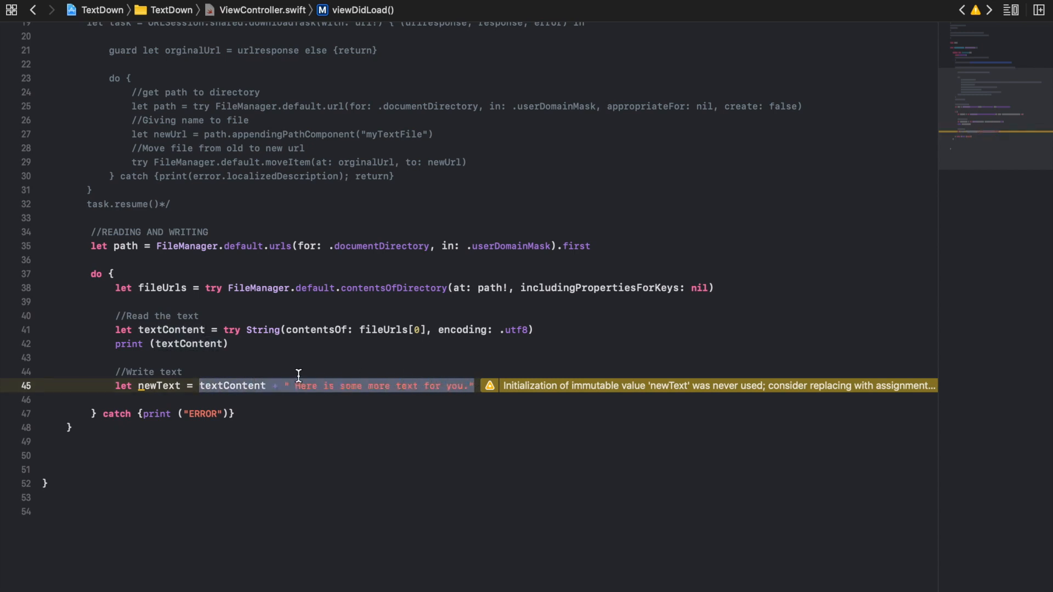
pyautogui.click(218, 386)
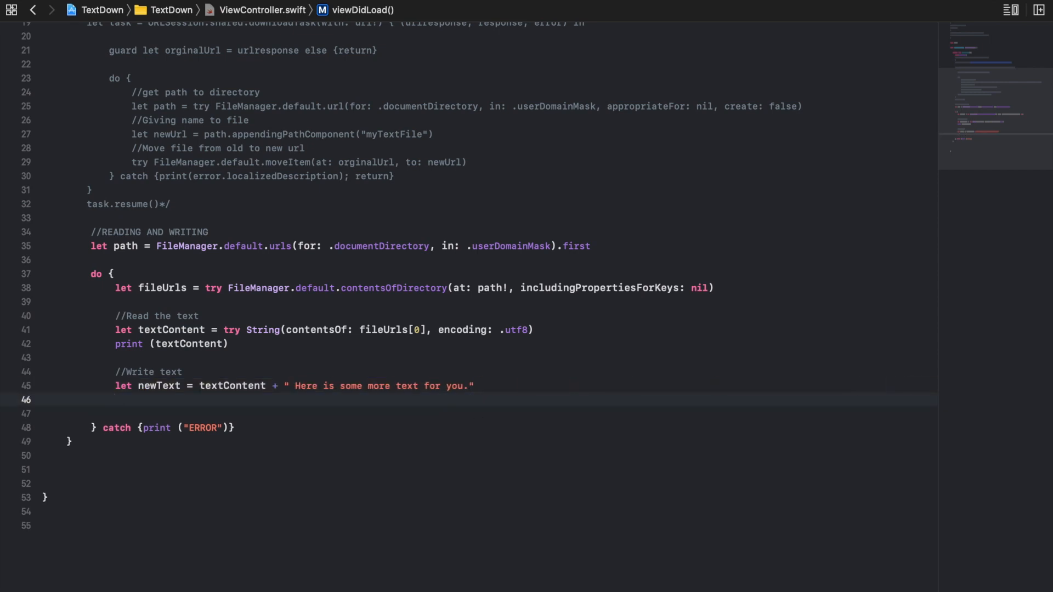
# Write newText to fileUrls[0] with atomically: false via try newText.write
pyautogui.write('try')
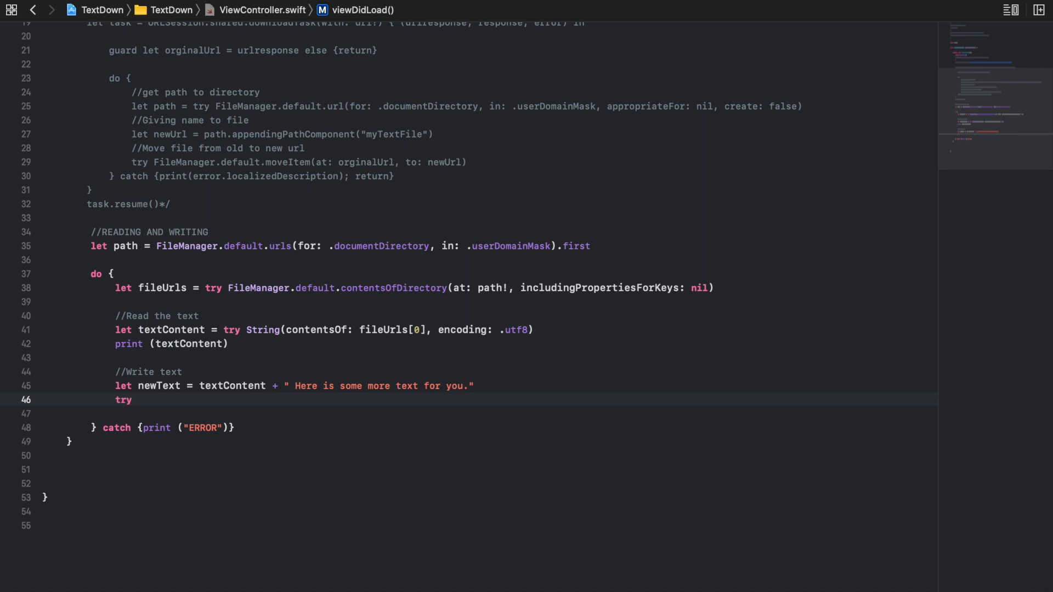
pyautogui.write('newText')
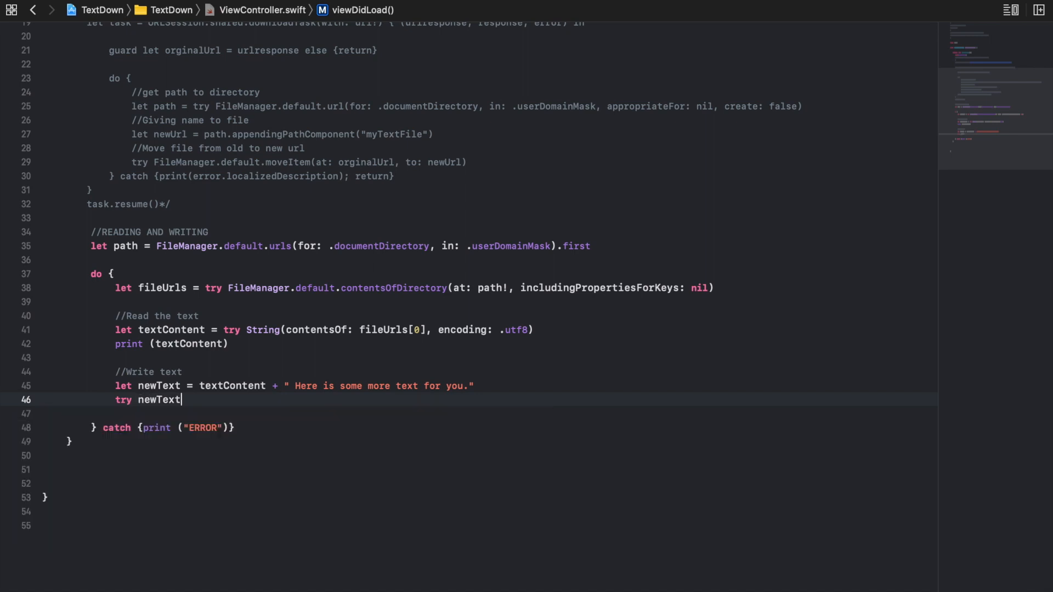
pyautogui.write('.wr')
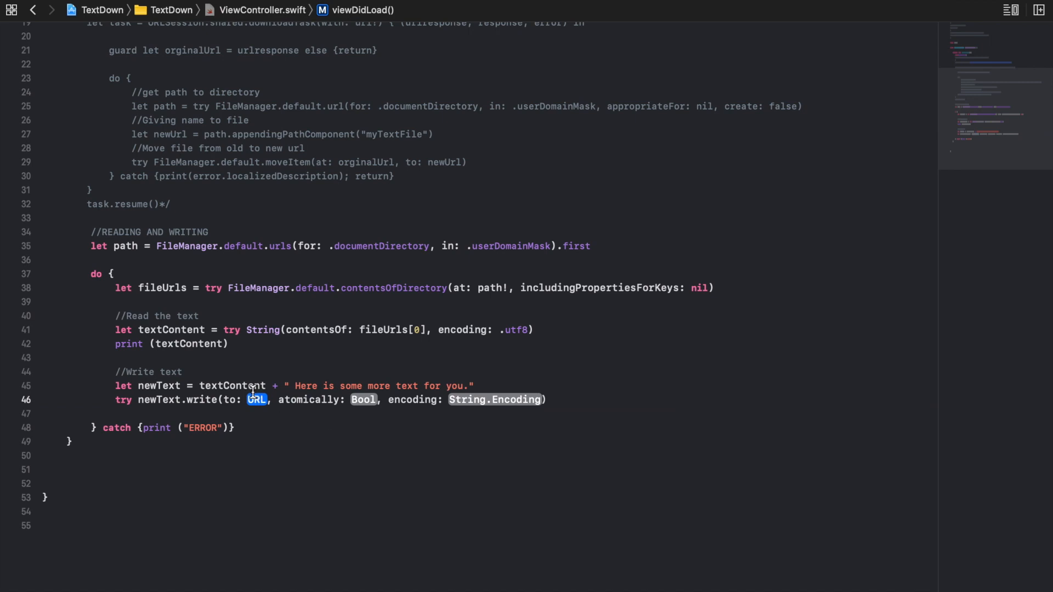
pyautogui.write('fileUrls[0')
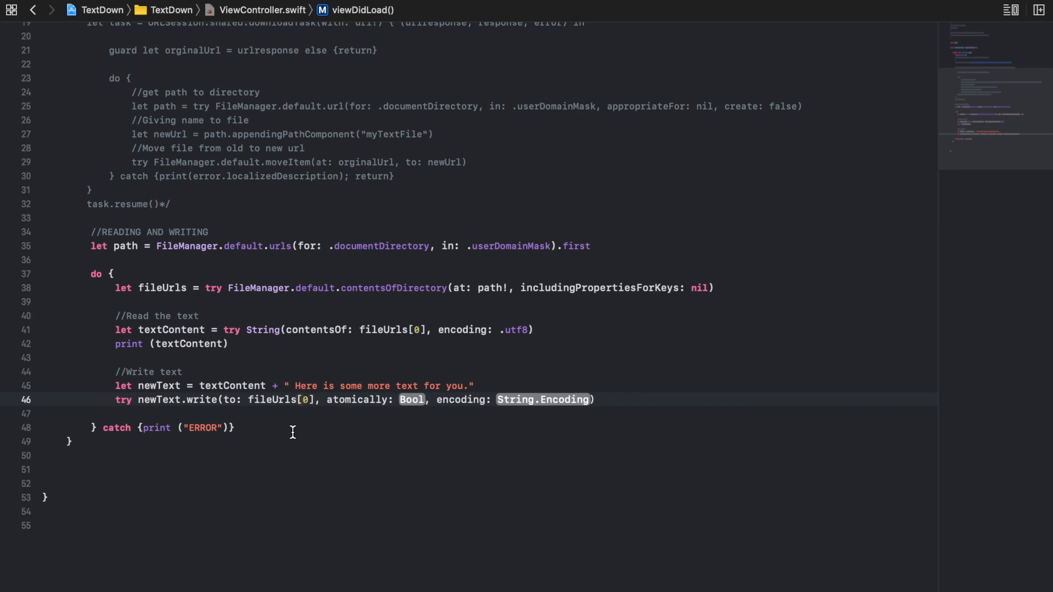
pyautogui.doubleClick(412, 400)
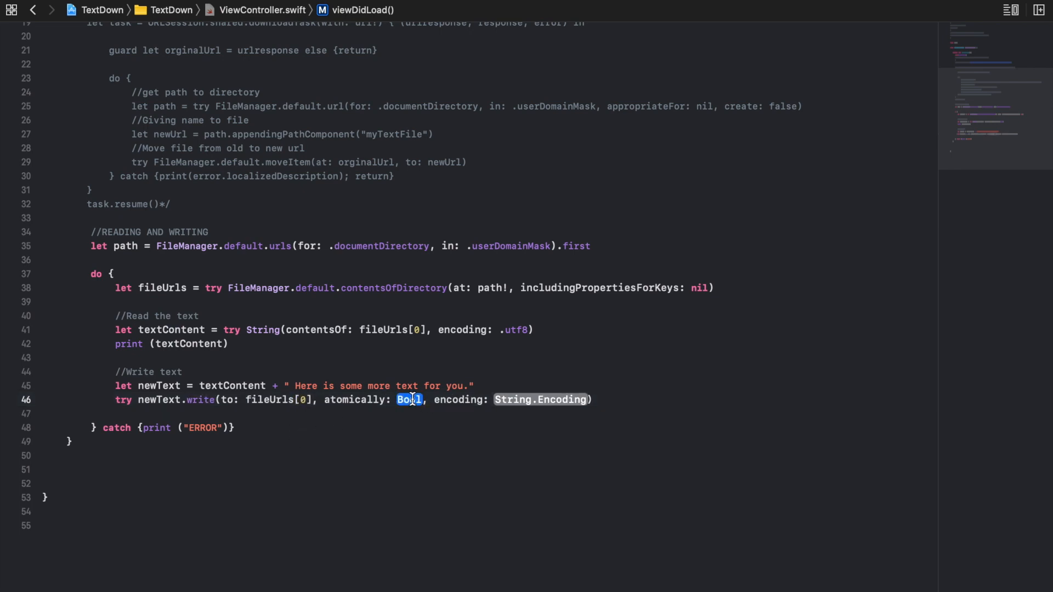
pyautogui.write('false')
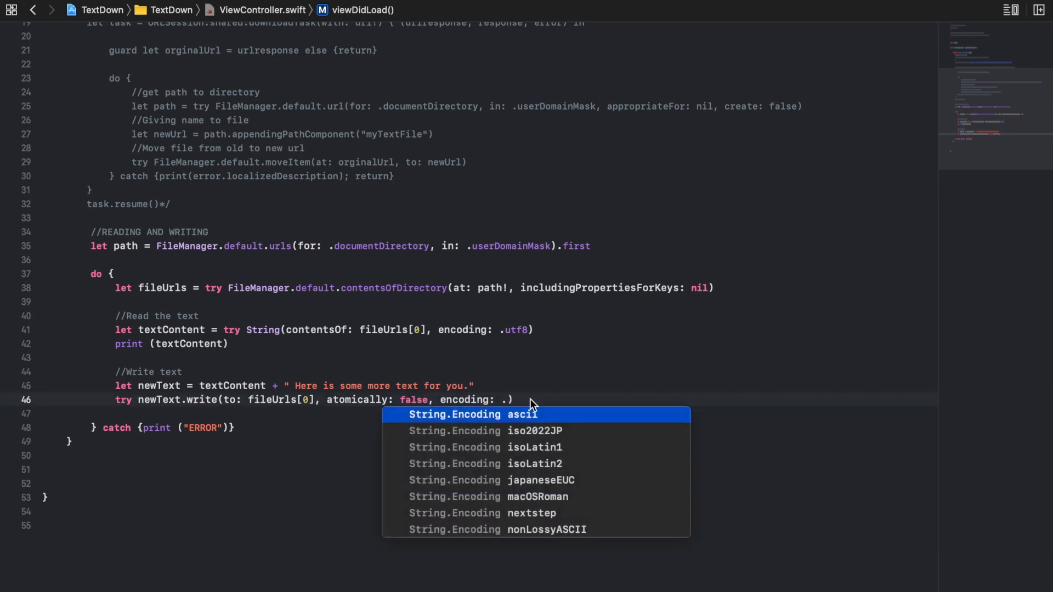
pyautogui.moveTo(533, 448)
pyautogui.write('utf8')
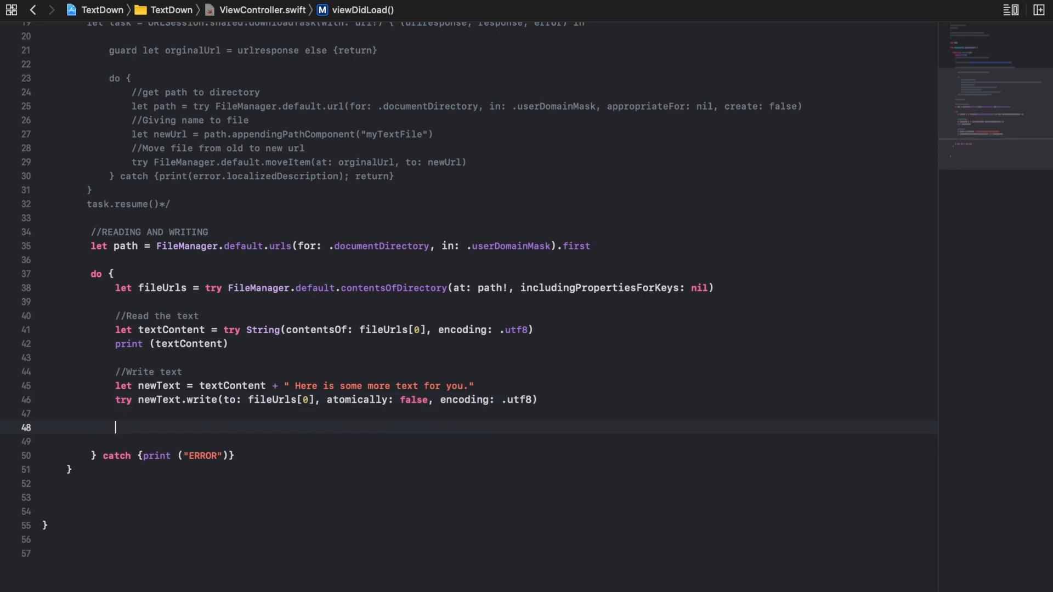
pyautogui.moveTo(342, 384)
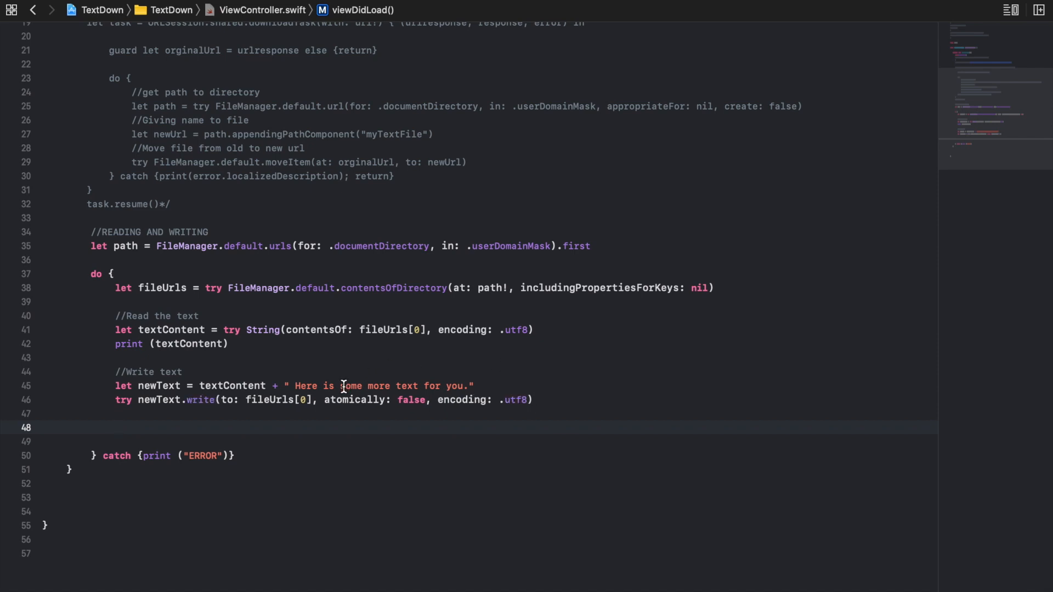
# Add a '//Reading a second time' comment and rename the pasted read constant to textContent2
pyautogui.write('//')
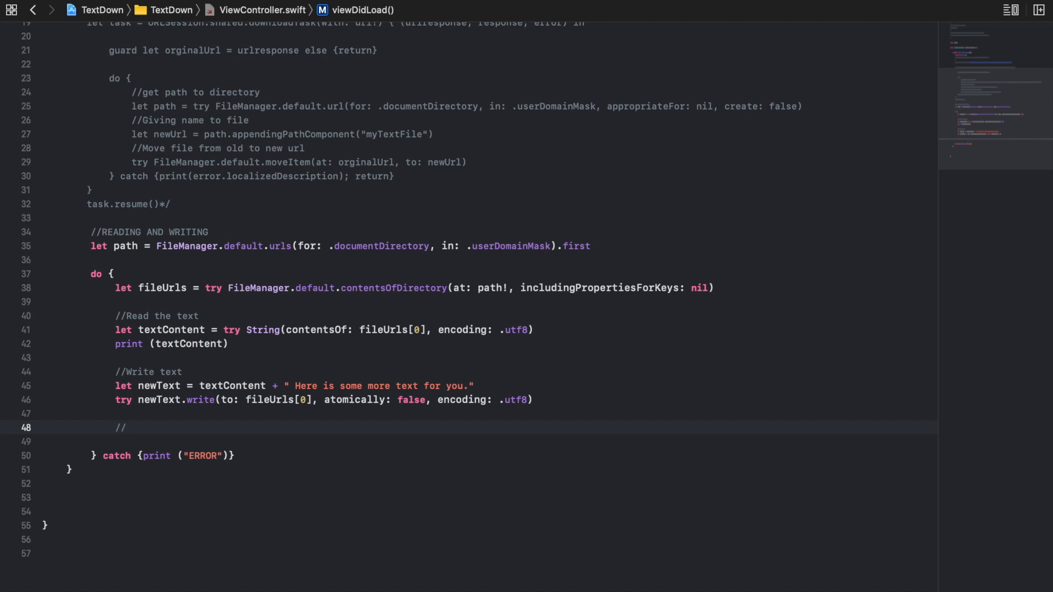
pyautogui.write('Reading')
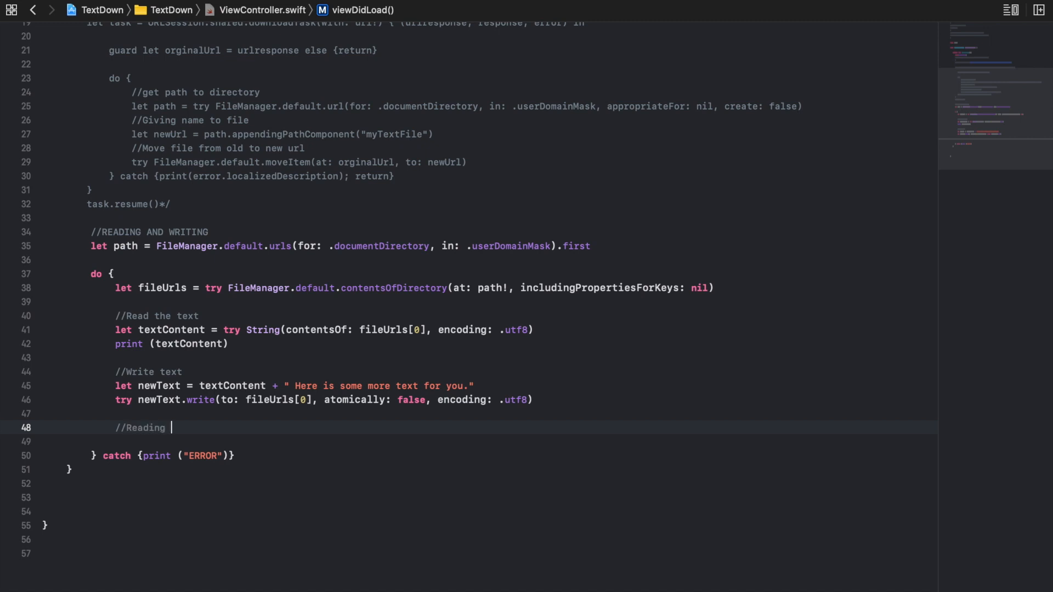
pyautogui.write('a second time')
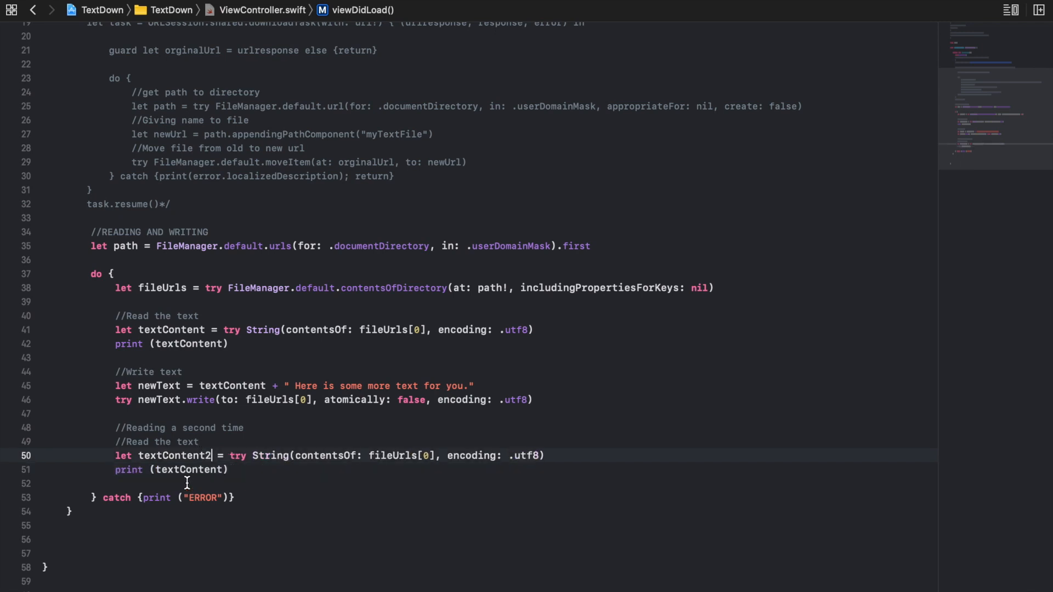
pyautogui.write('2')
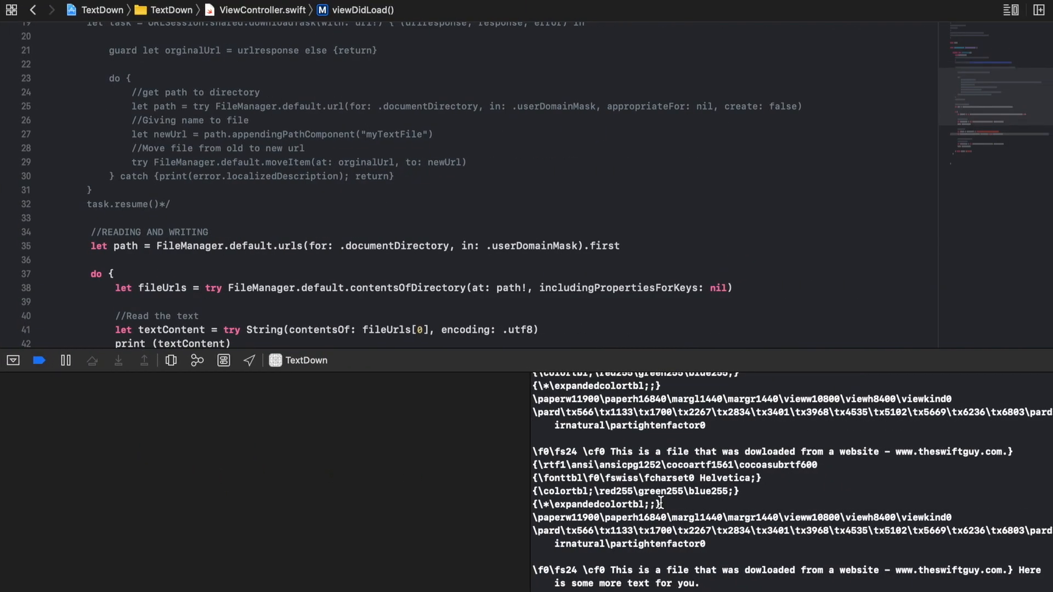
# Scroll down to the second read block's print statement
pyautogui.scroll(-3)
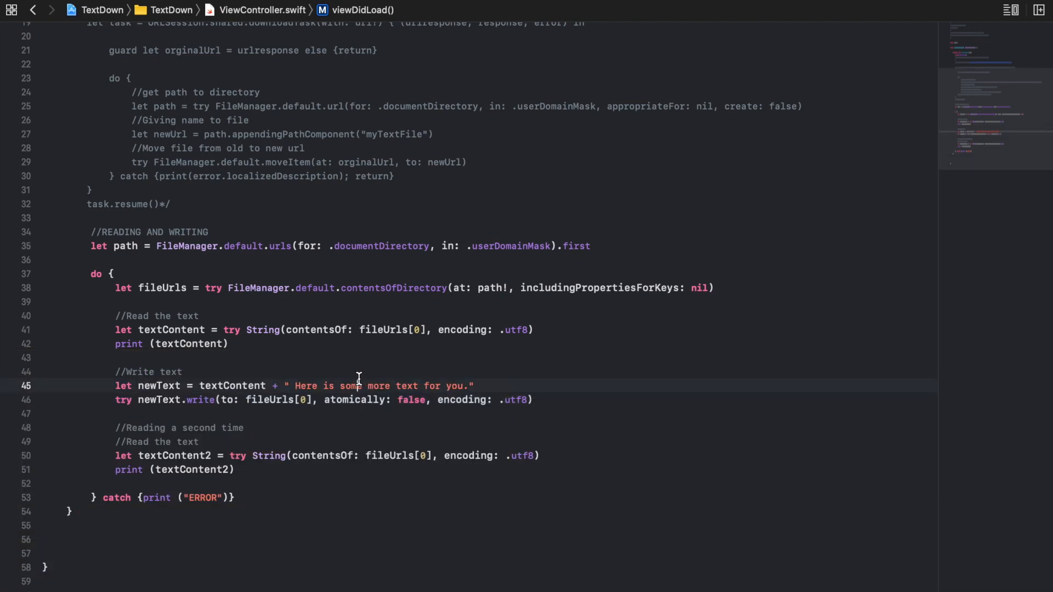
pyautogui.scroll(3)
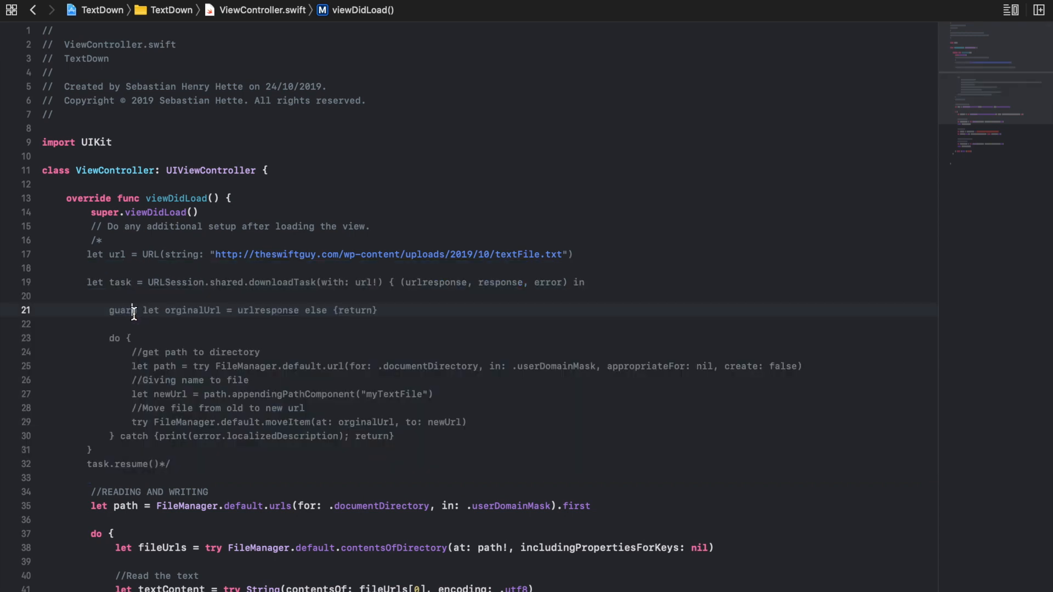
pyautogui.scroll(-3)
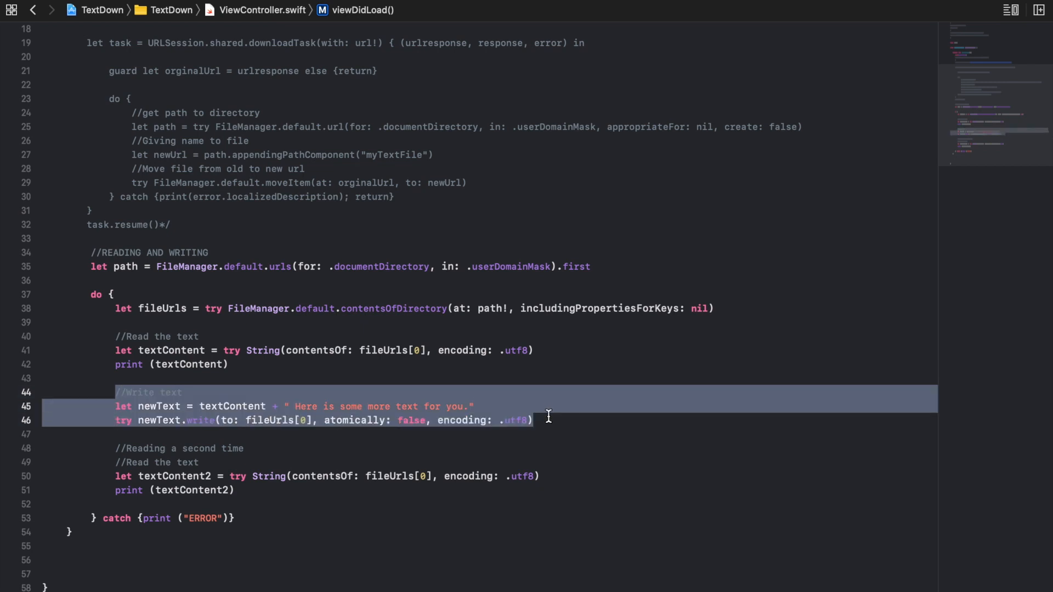
pyautogui.click(547, 417)
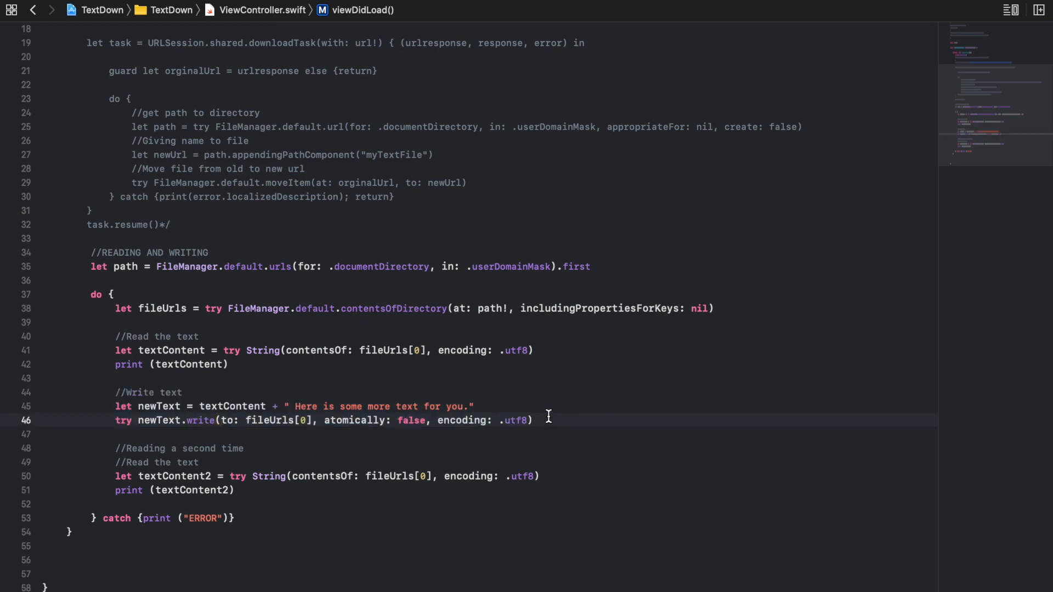
pyautogui.click(535, 421)
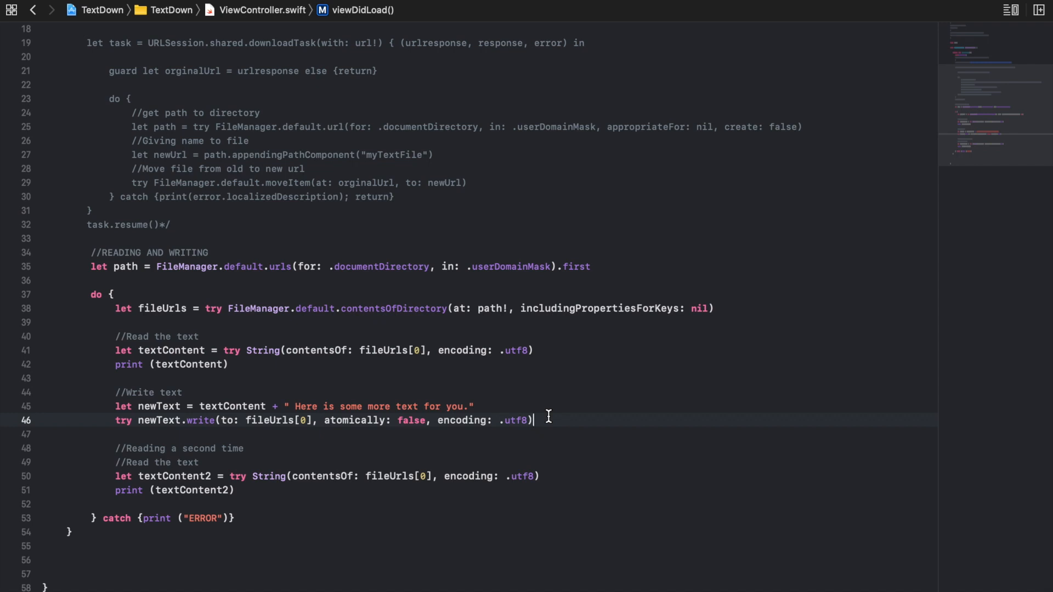
pyautogui.moveTo(534, 420)
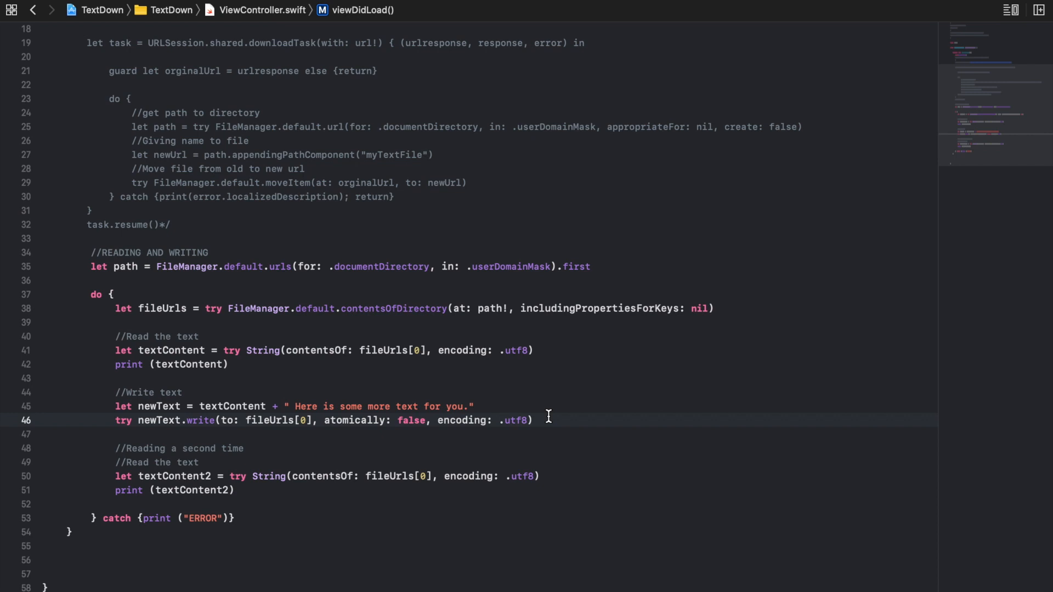
pyautogui.click(535, 420)
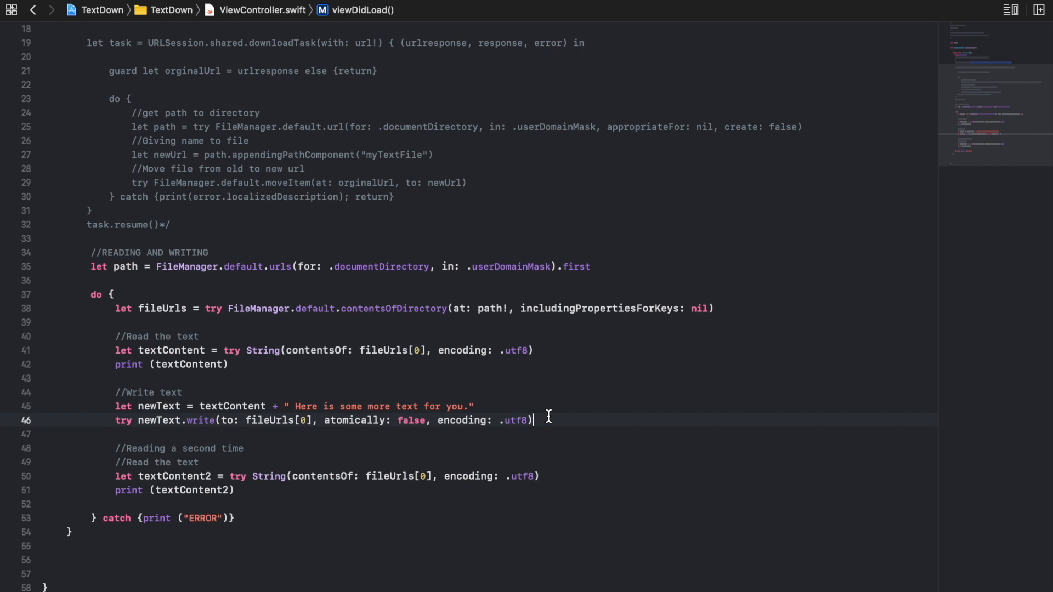